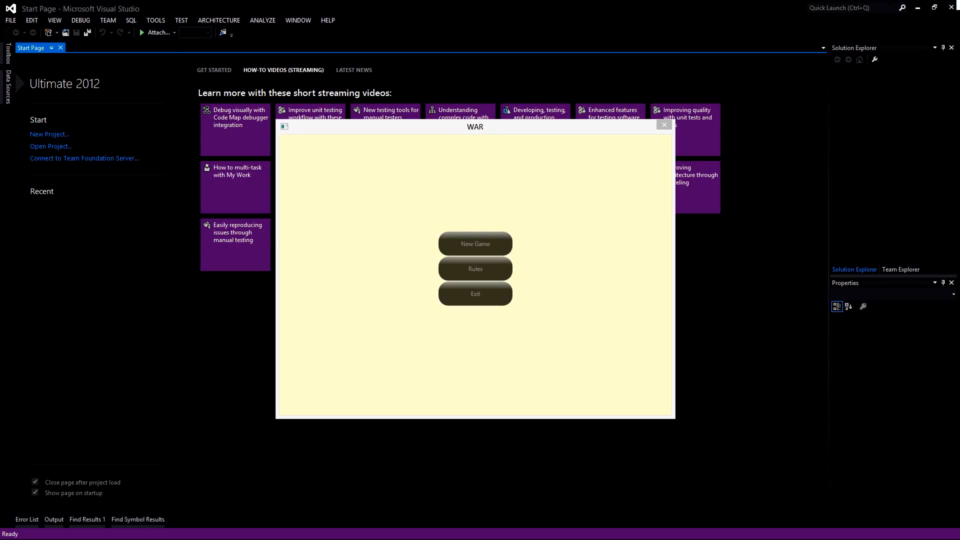
mouse_move(556, 166)
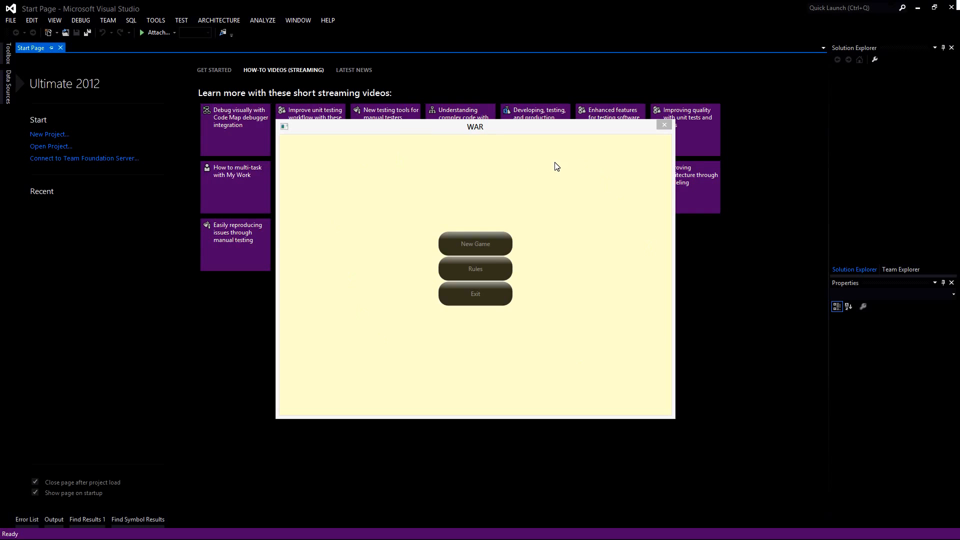
mouse_move(474, 244)
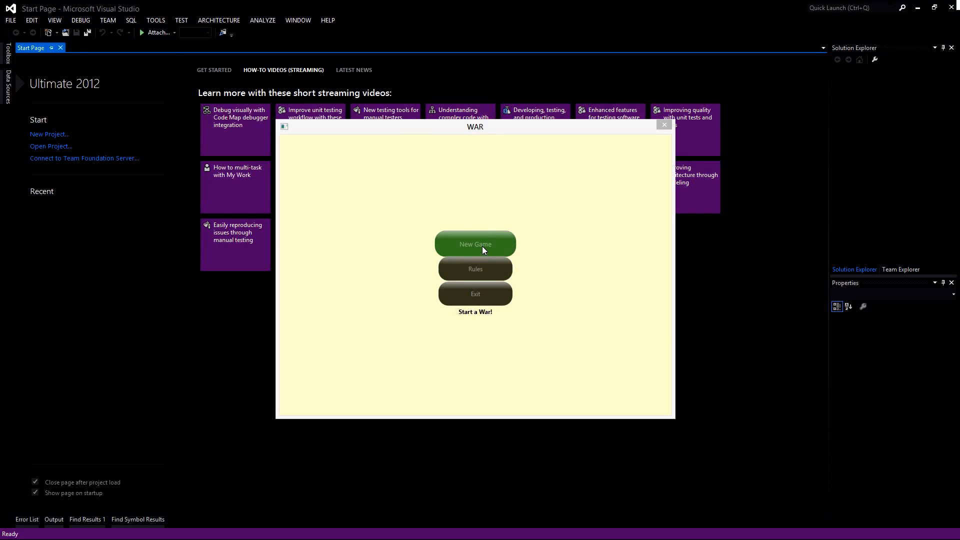
mouse_move(474, 269)
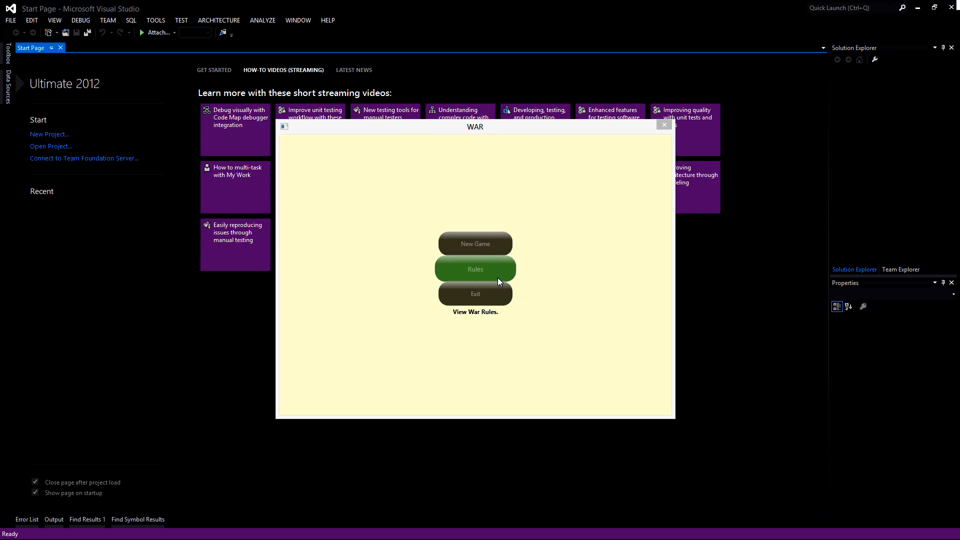
mouse_move(474, 293)
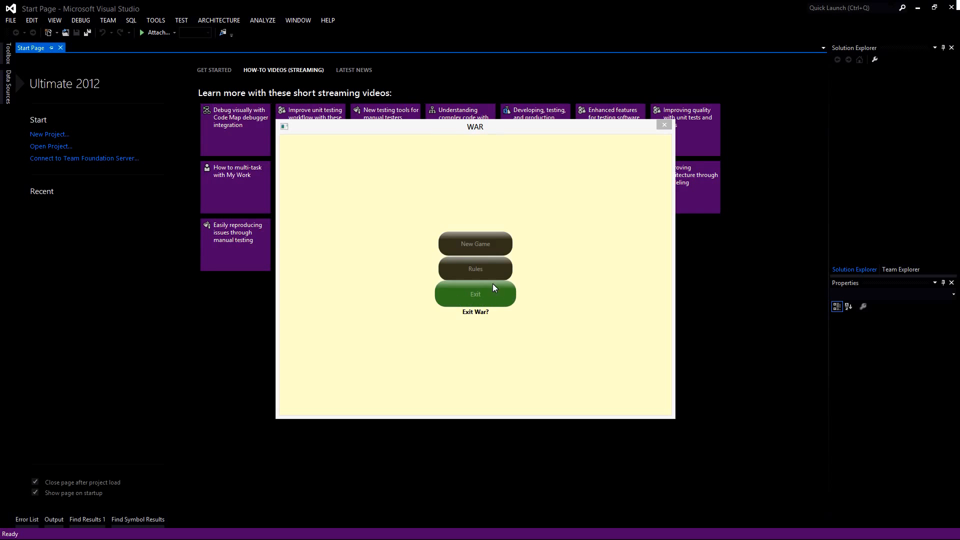
mouse_move(467, 304)
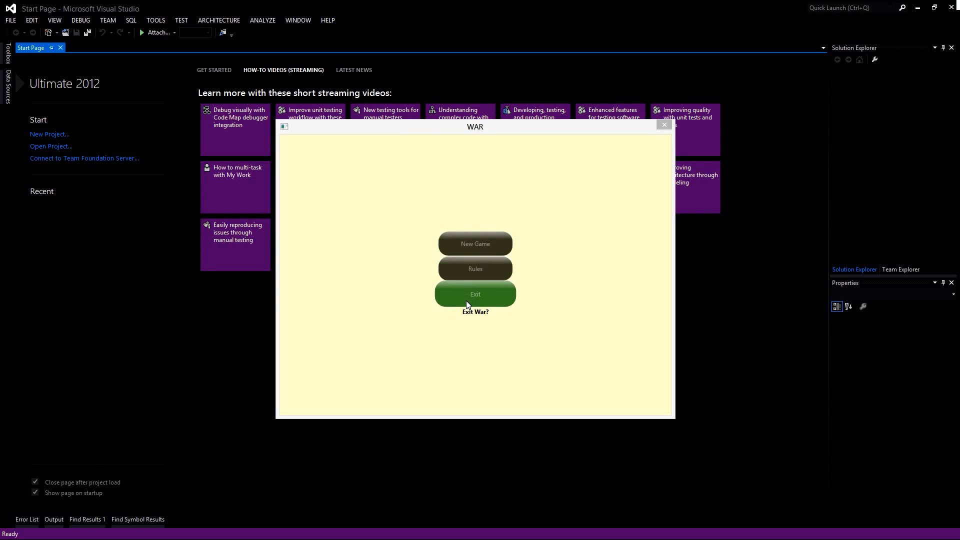
mouse_move(418, 247)
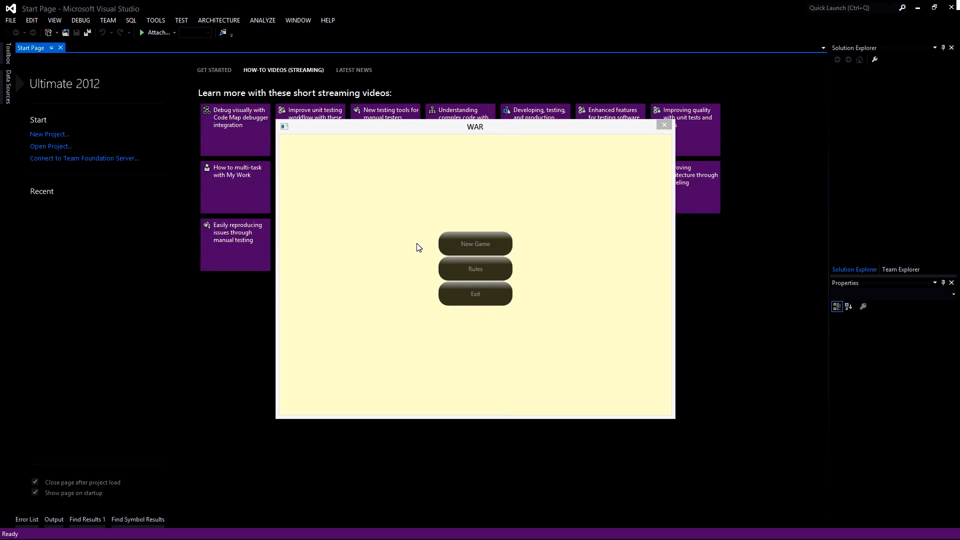
mouse_move(510, 184)
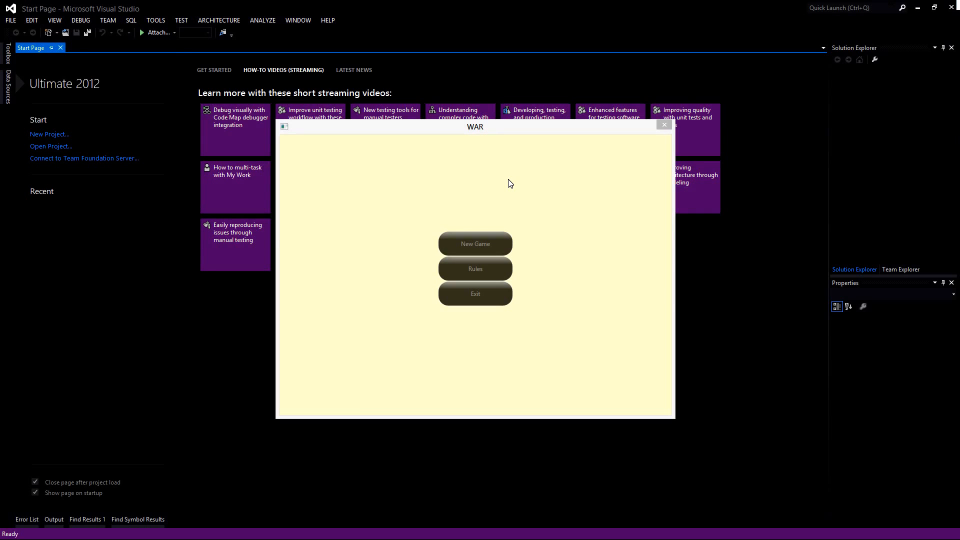
mouse_move(379, 213)
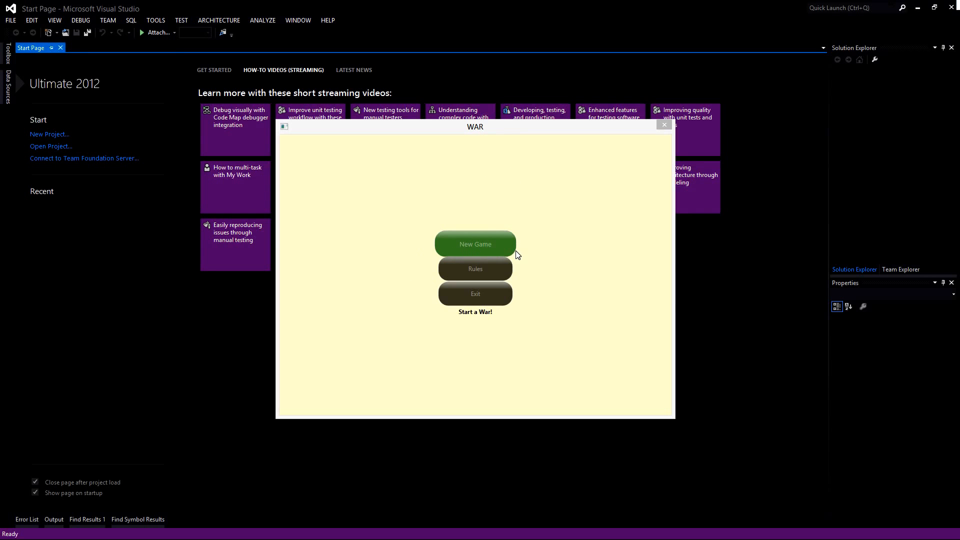
mouse_move(474, 269)
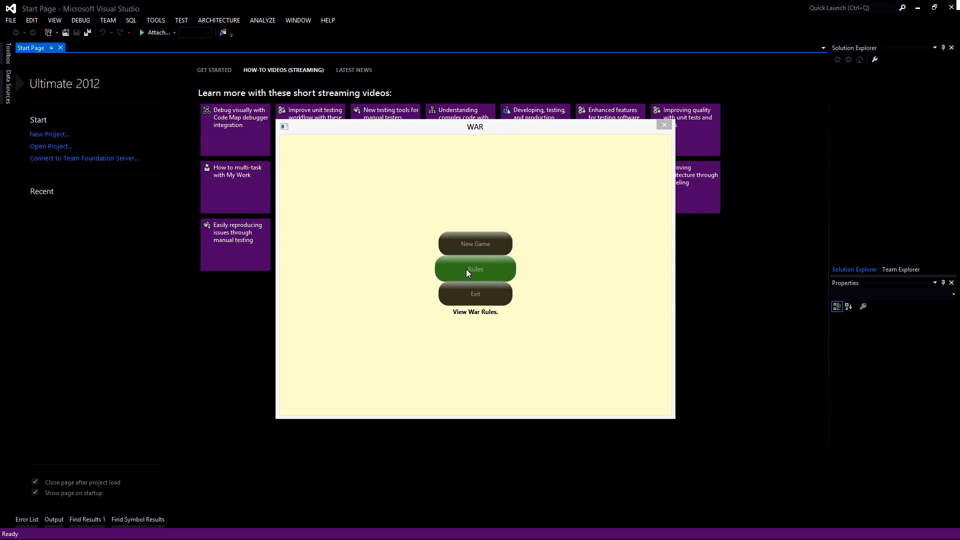
mouse_move(482, 275)
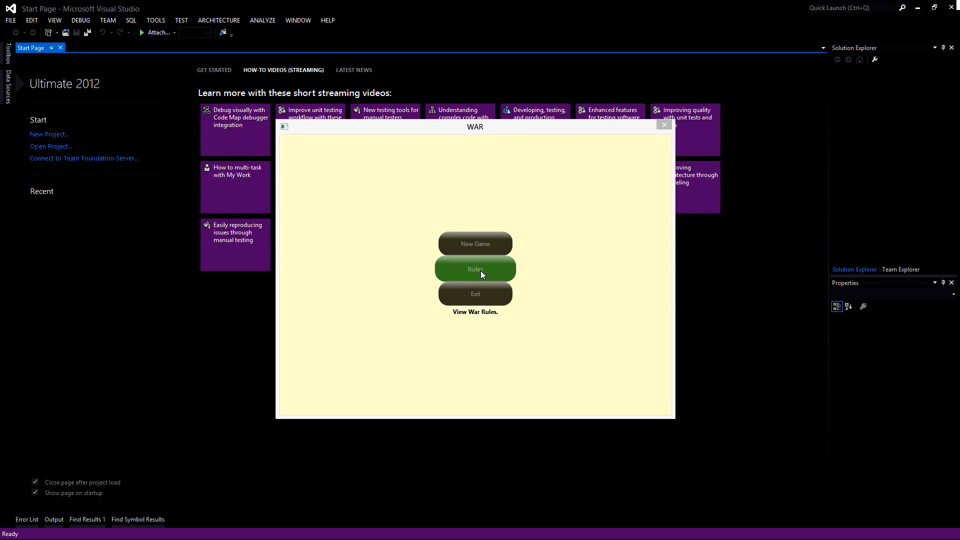
mouse_move(495, 271)
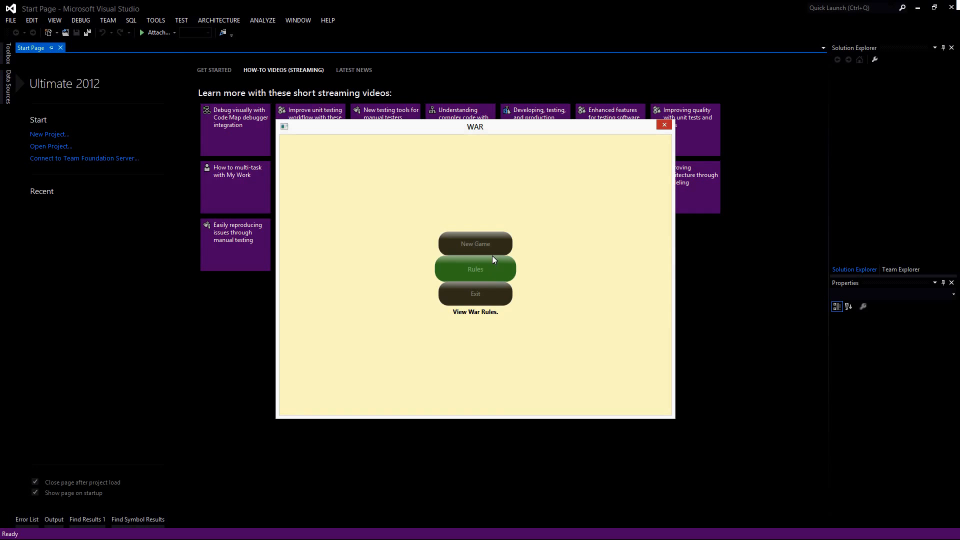
mouse_move(478, 272)
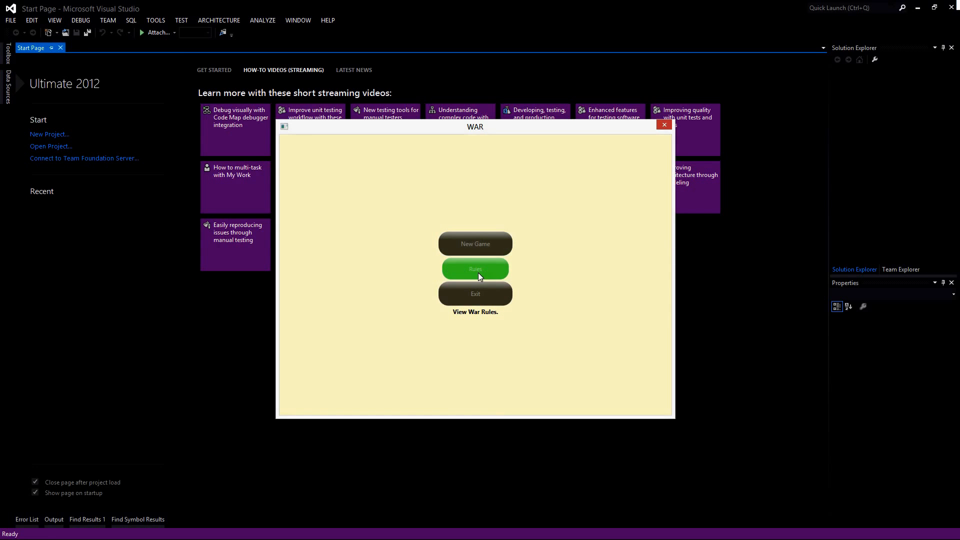
mouse_move(493, 271)
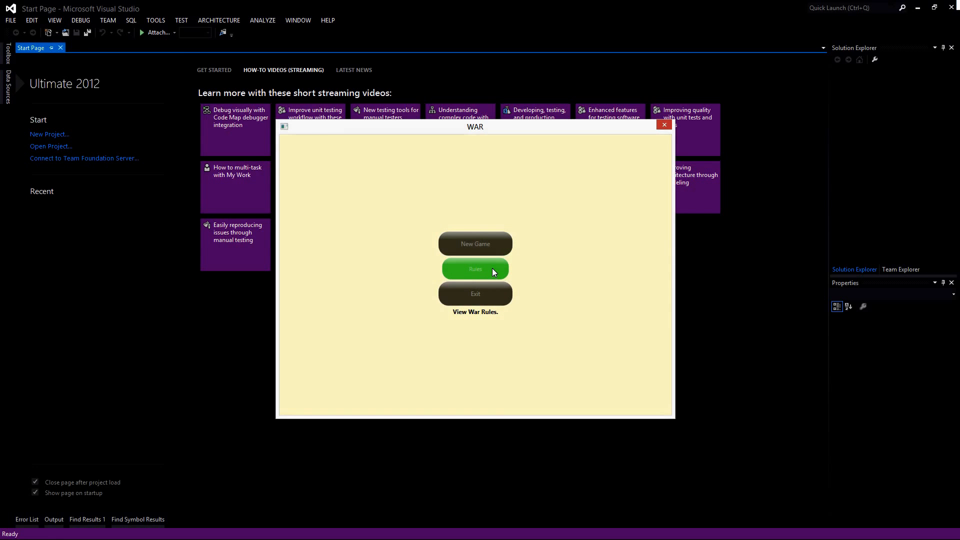
mouse_move(499, 287)
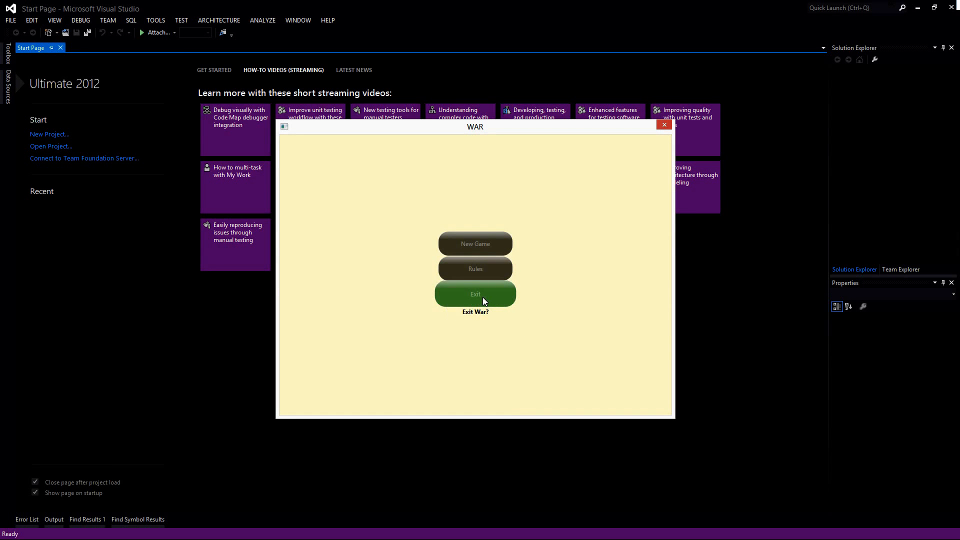
Start a new game so all cards shuffle and deal into the Computer and Player decks.
left_click(474, 242)
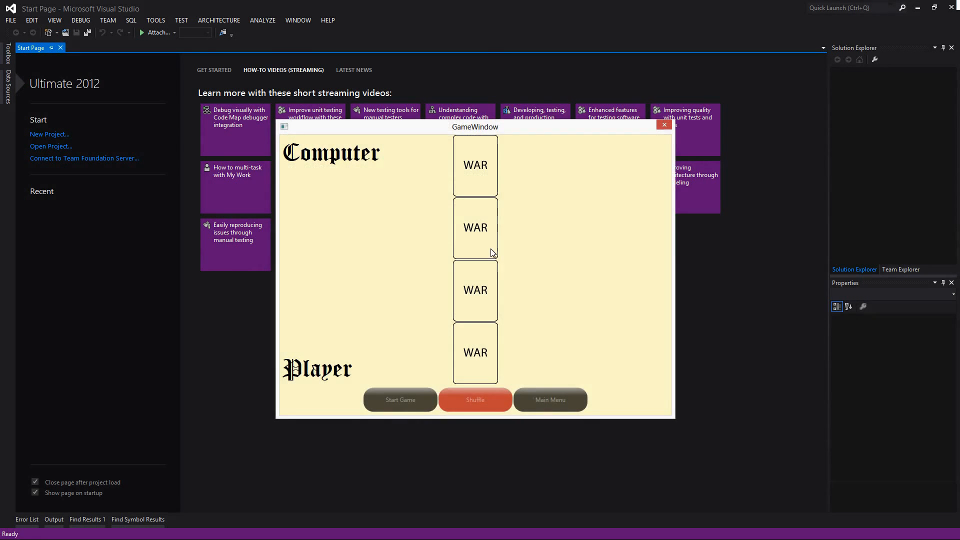
mouse_move(446, 145)
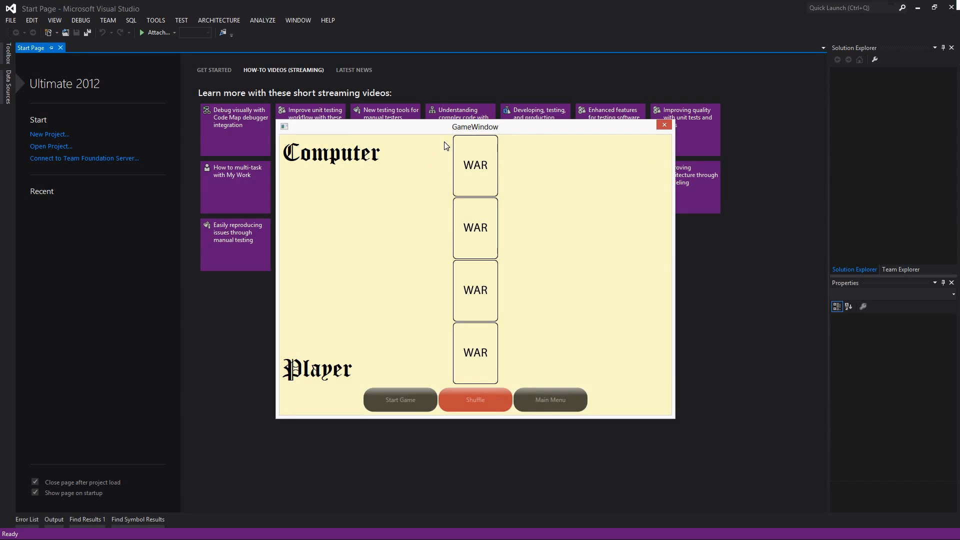
mouse_move(437, 178)
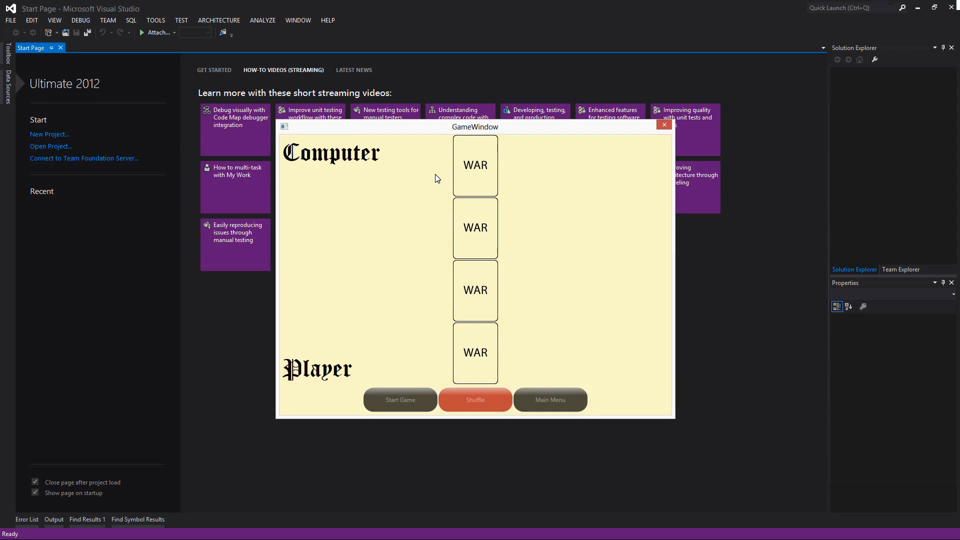
mouse_move(493, 339)
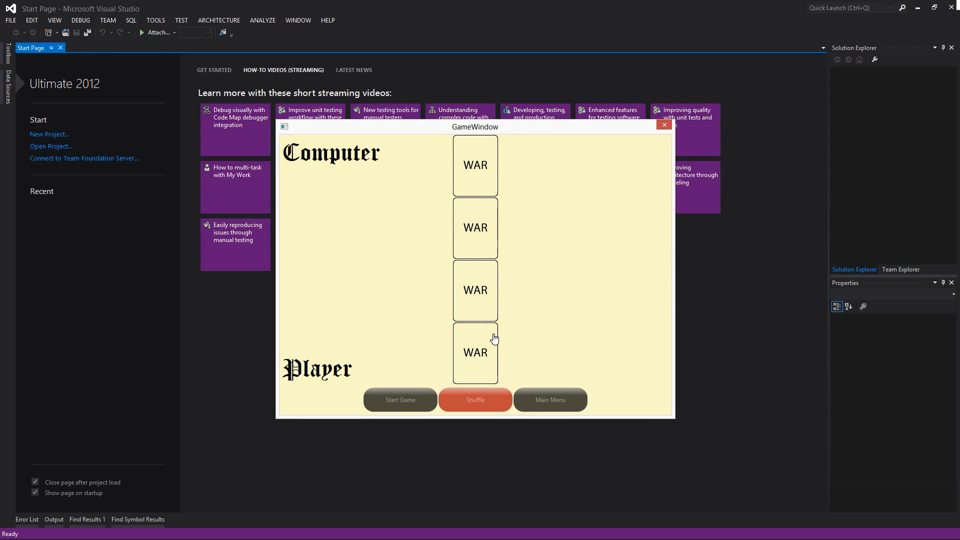
mouse_move(400, 400)
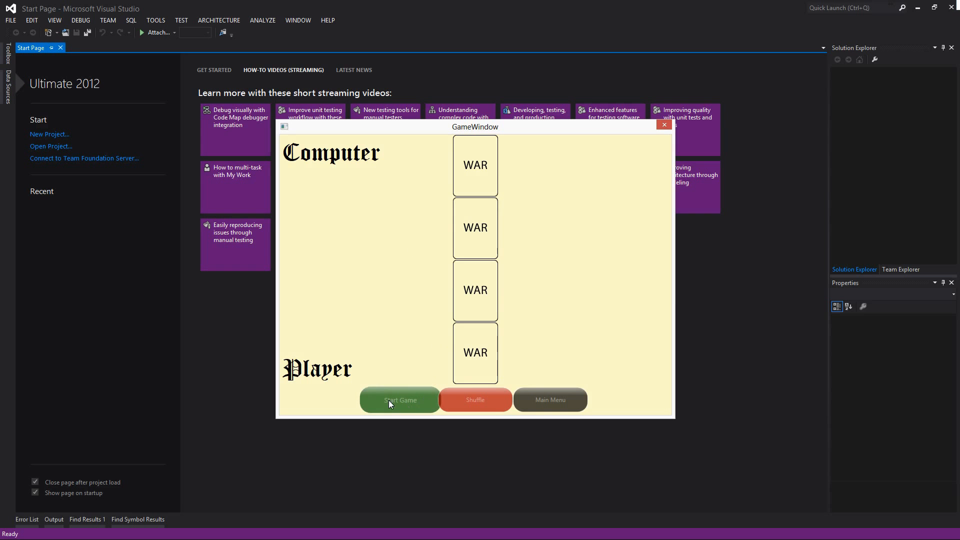
mouse_move(680, 404)
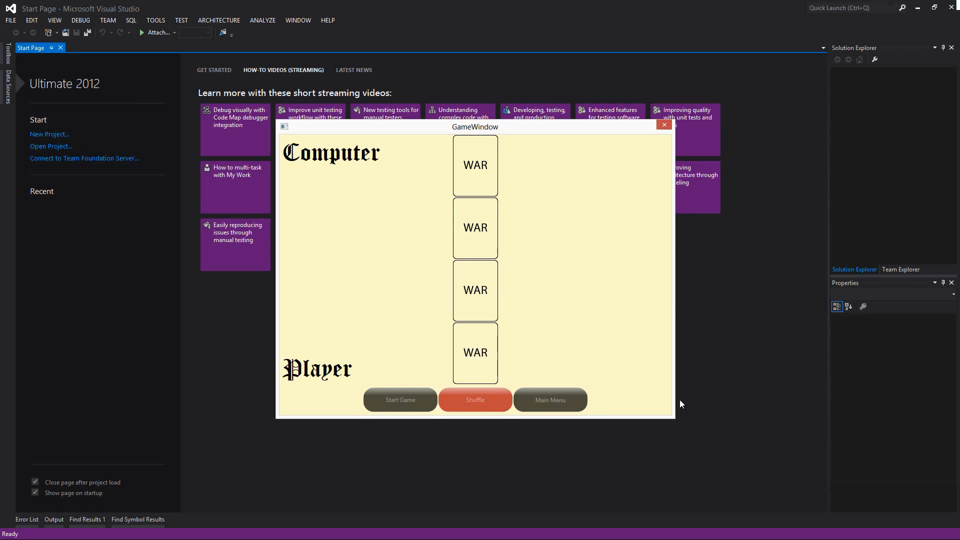
mouse_move(394, 369)
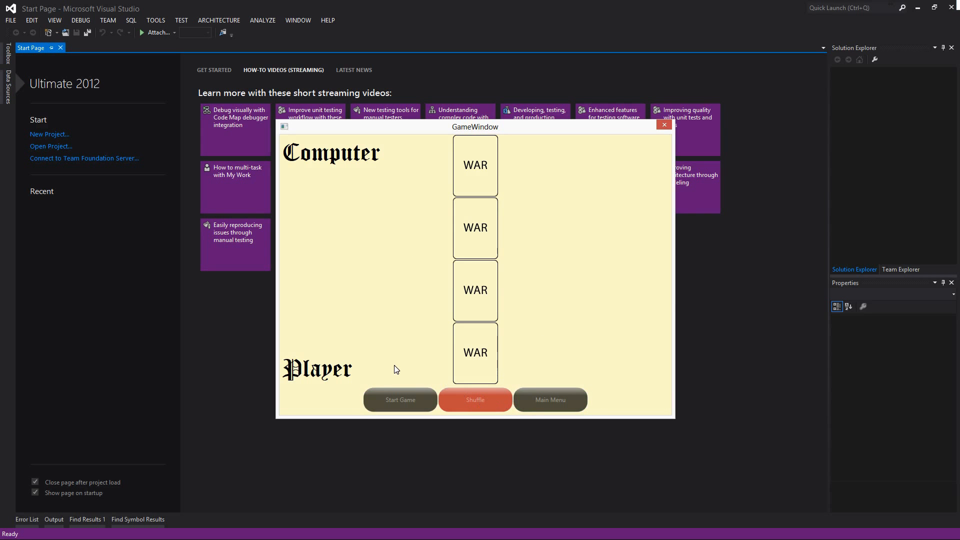
mouse_move(438, 405)
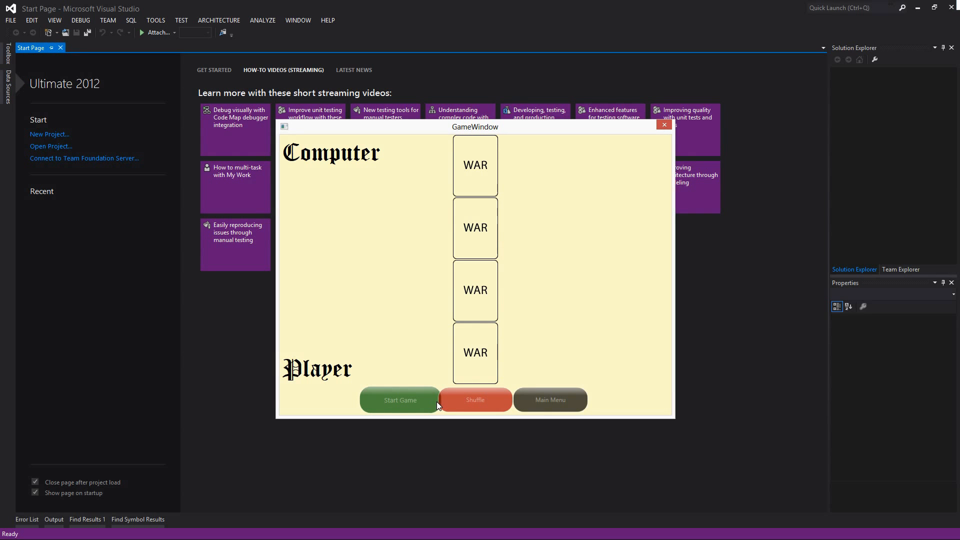
mouse_move(548, 399)
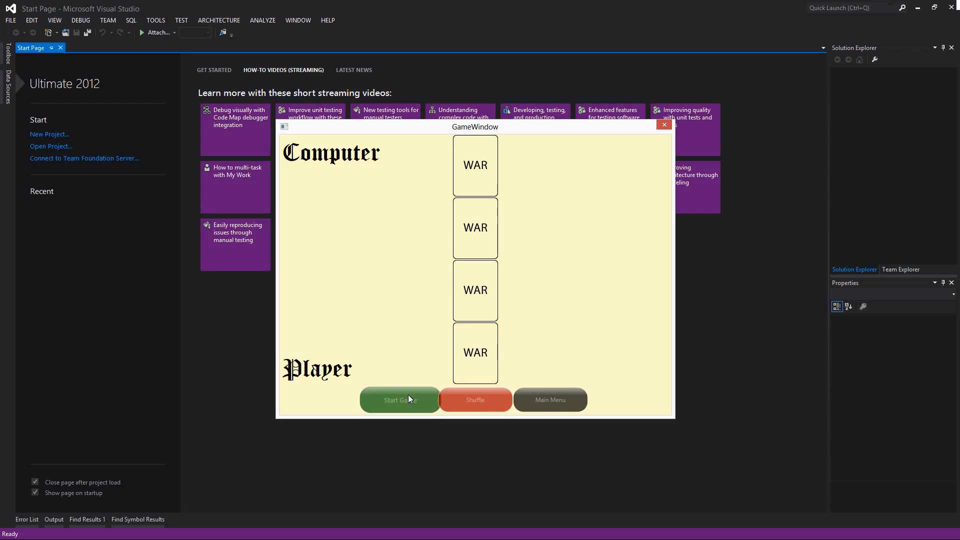
mouse_move(495, 407)
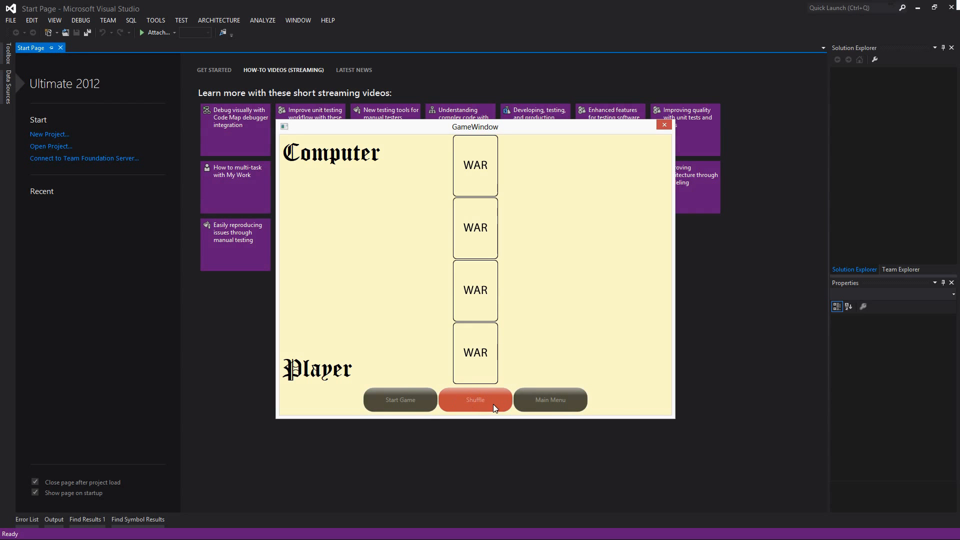
mouse_move(498, 409)
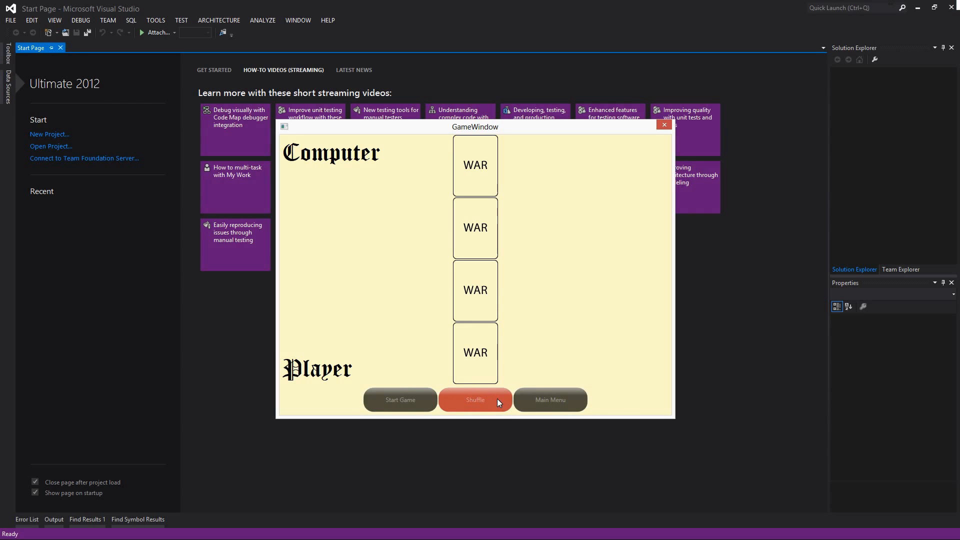
mouse_move(400, 400)
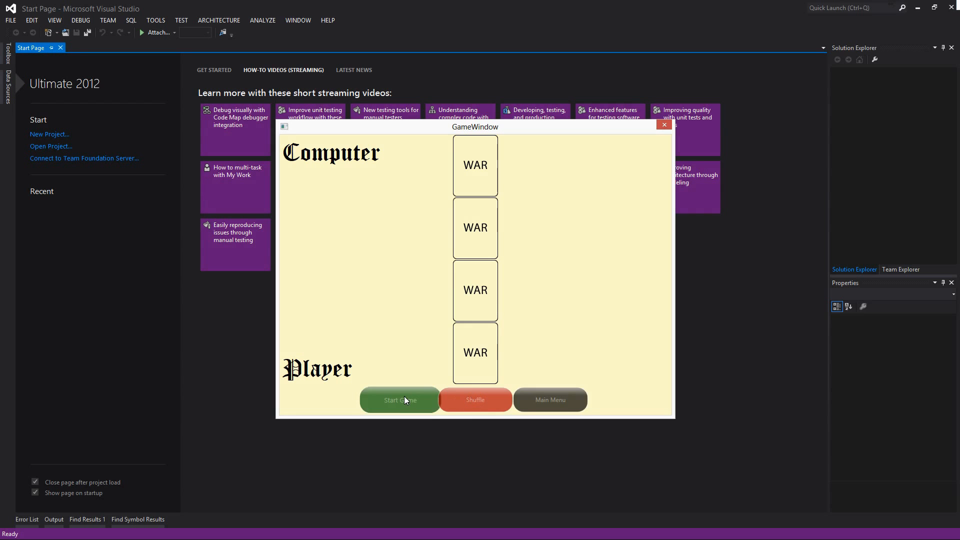
left_click(400, 400)
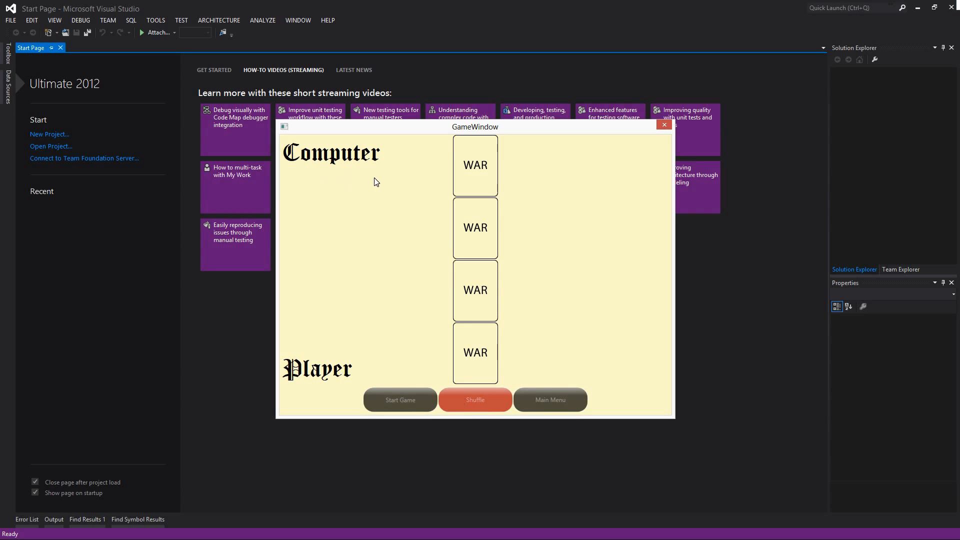
mouse_move(386, 225)
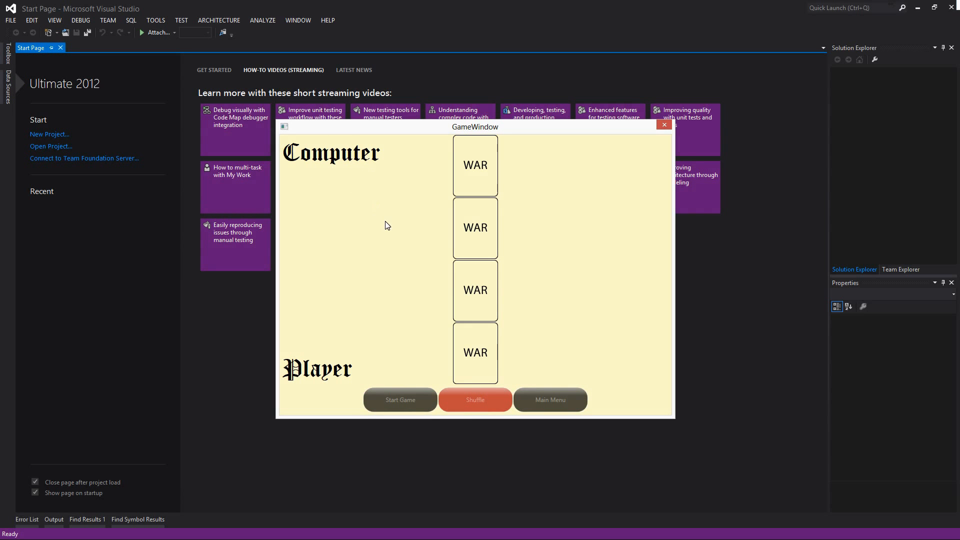
mouse_move(400, 400)
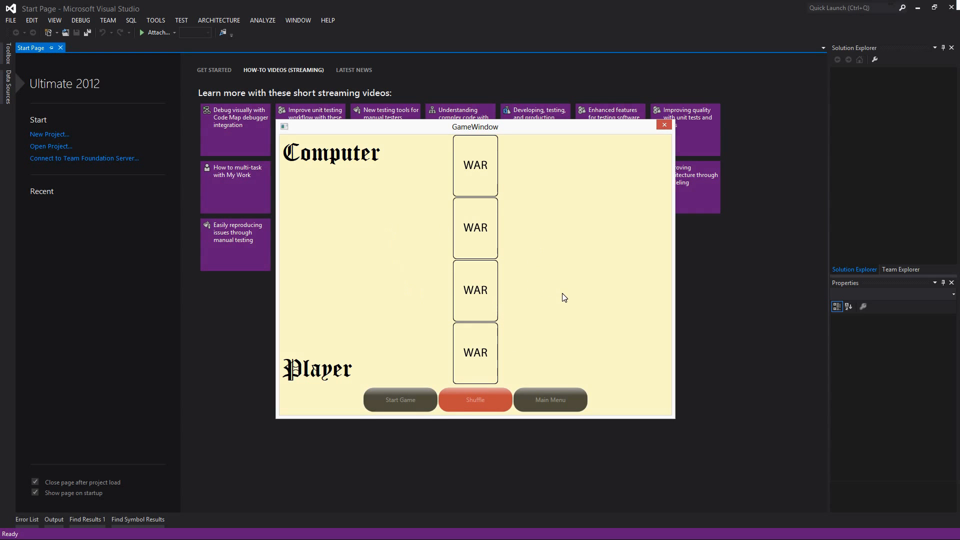
mouse_move(469, 281)
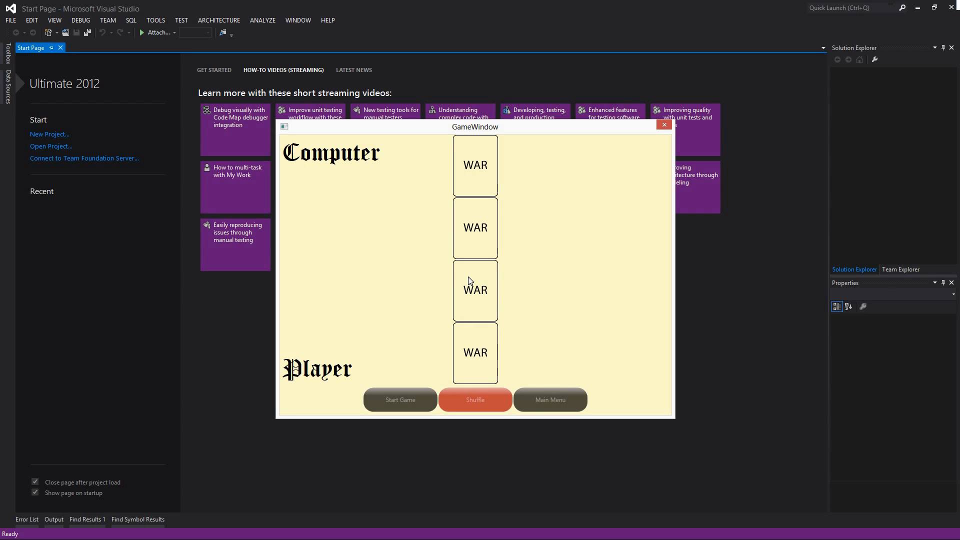
mouse_move(416, 287)
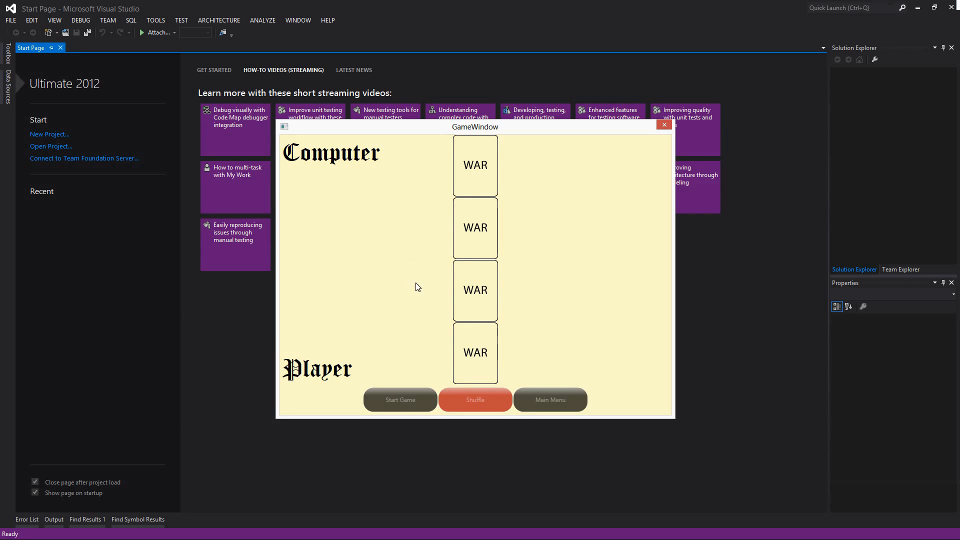
mouse_move(429, 280)
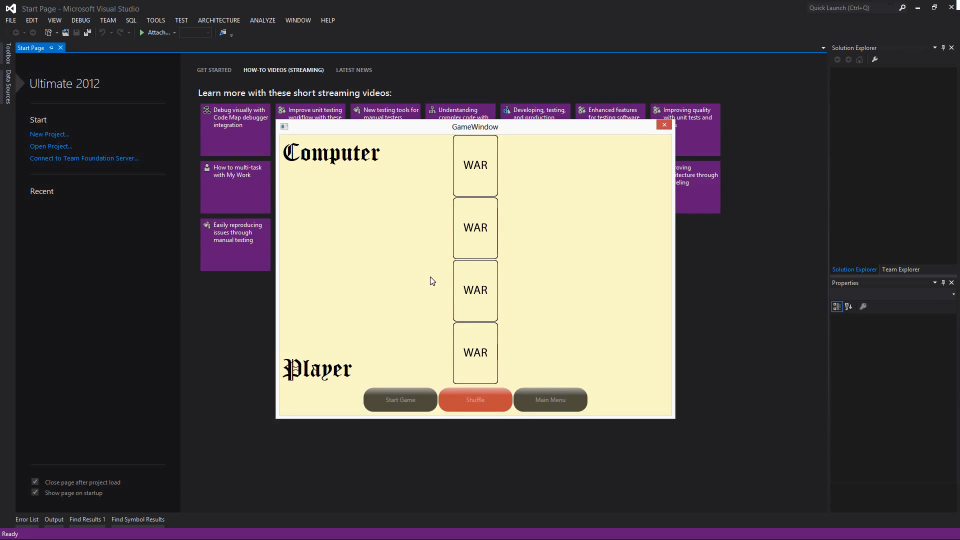
mouse_move(437, 271)
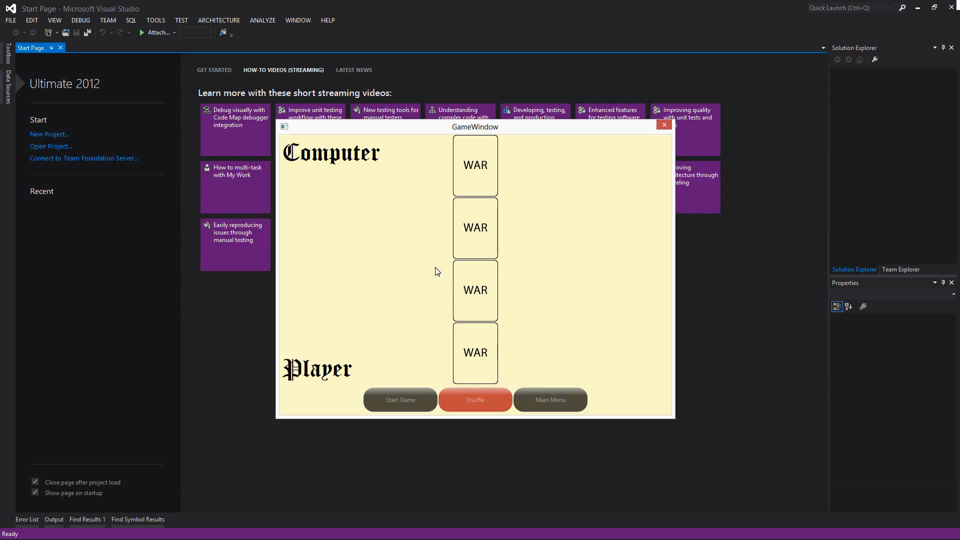
mouse_move(476, 259)
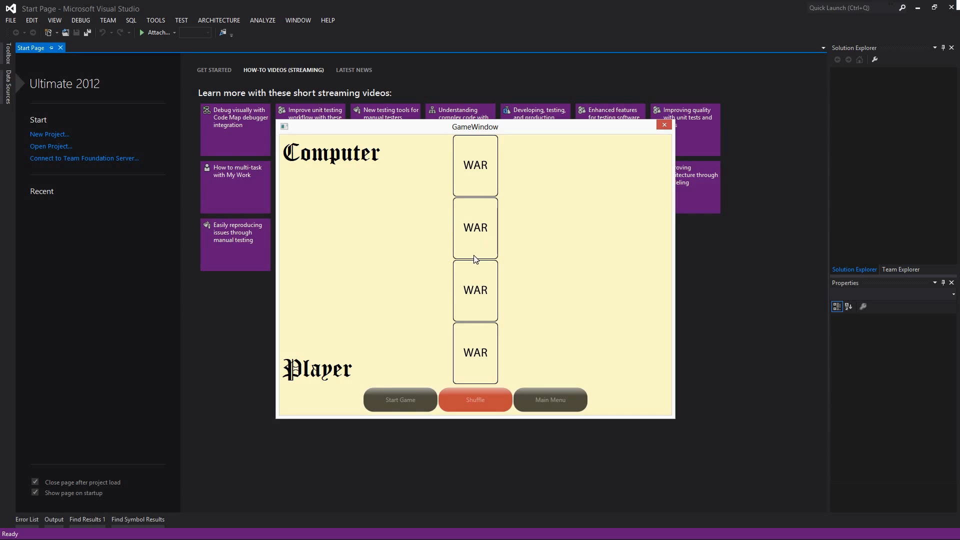
mouse_move(432, 292)
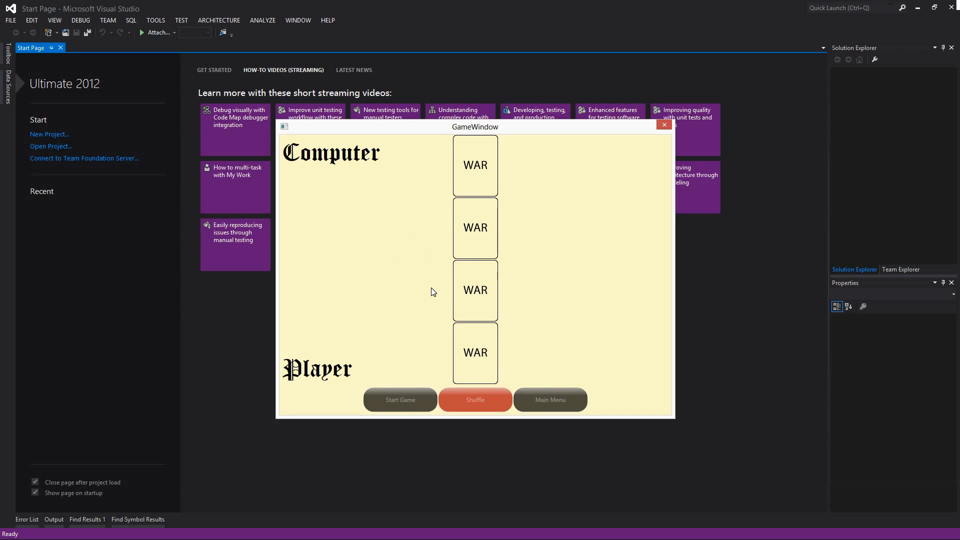
left_click(400, 399)
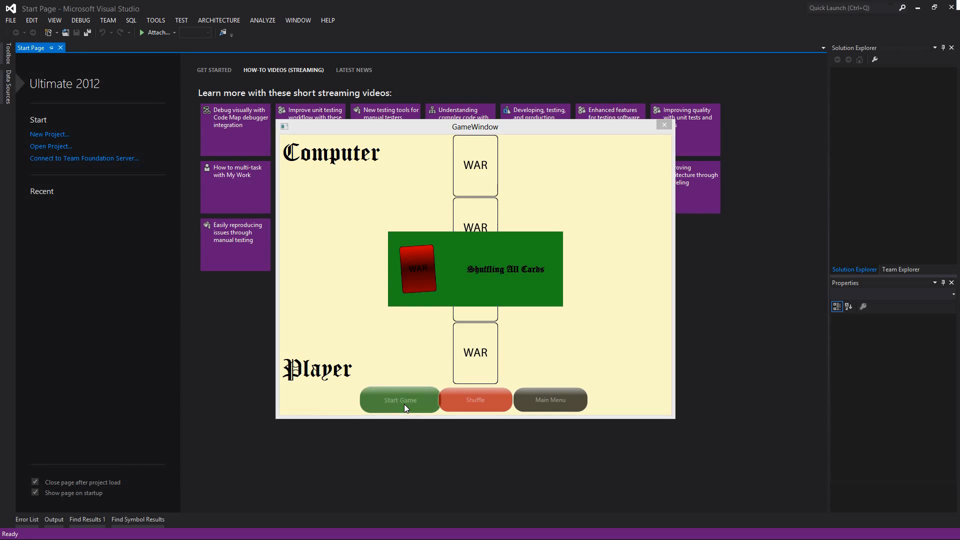
left_click(400, 400)
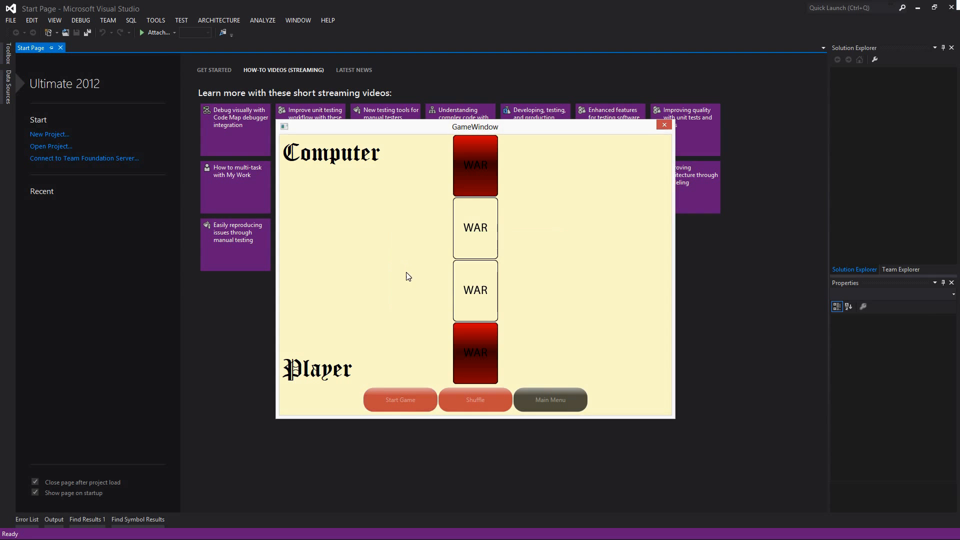
mouse_move(502, 223)
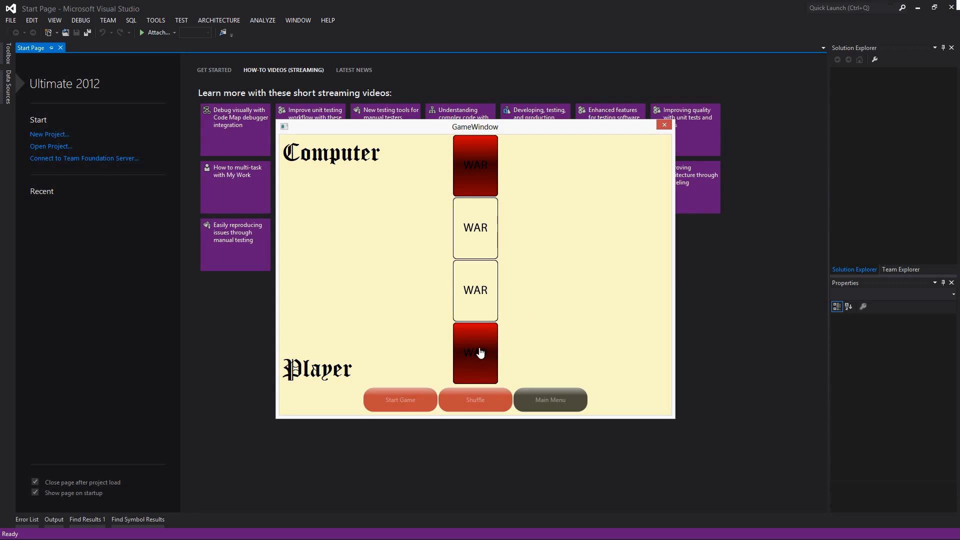
mouse_move(432, 244)
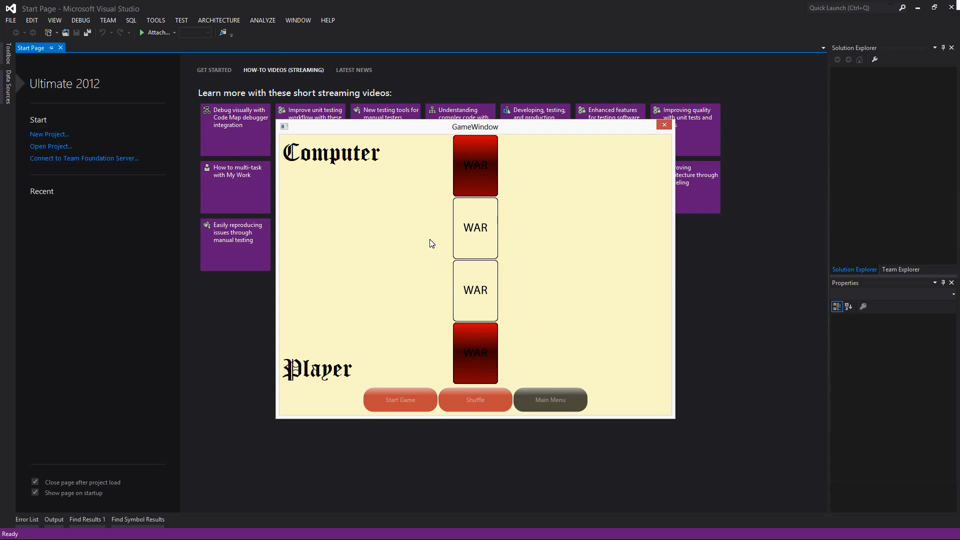
mouse_move(475, 360)
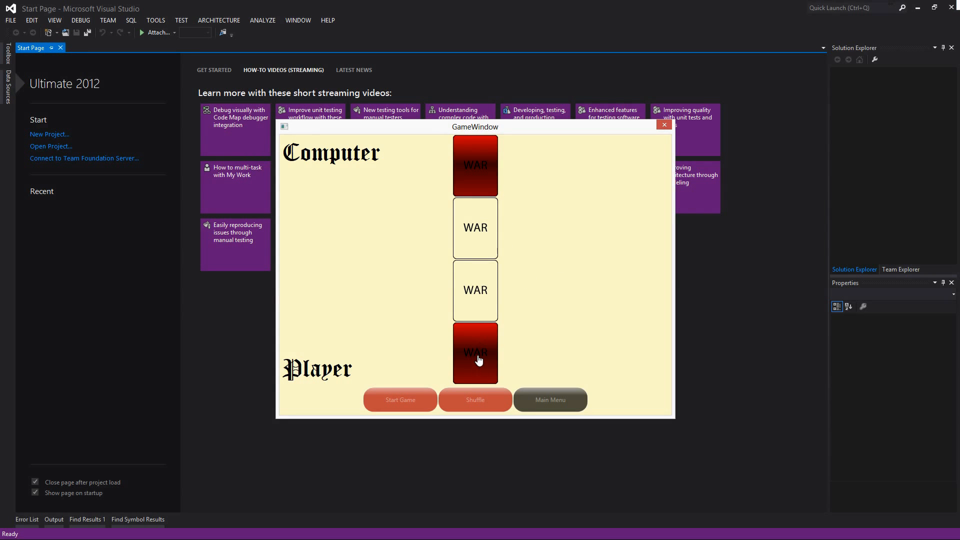
mouse_move(490, 364)
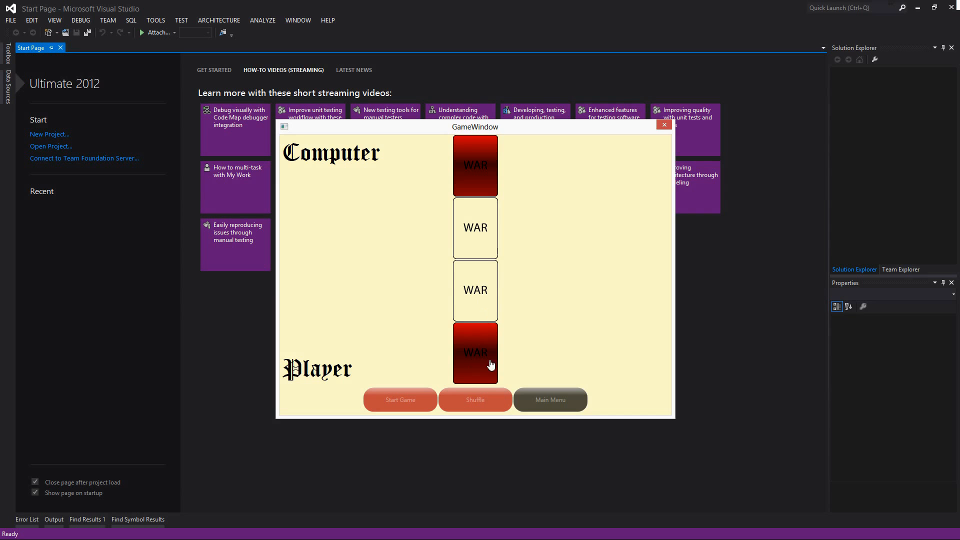
mouse_move(468, 283)
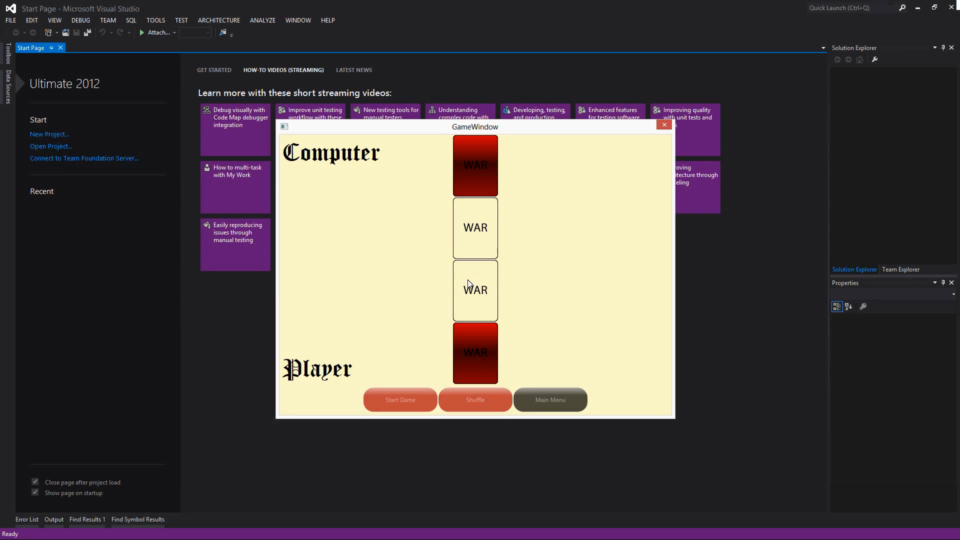
mouse_move(469, 296)
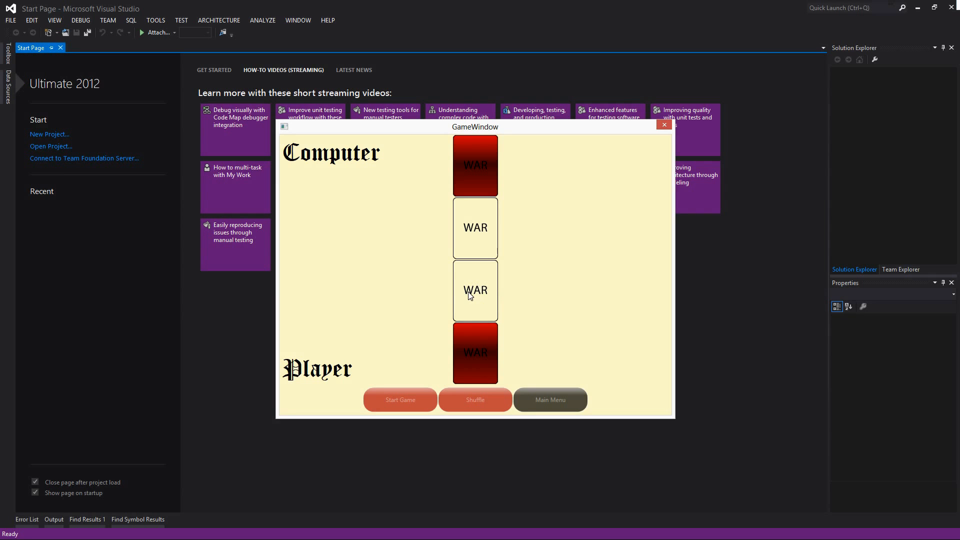
mouse_move(482, 293)
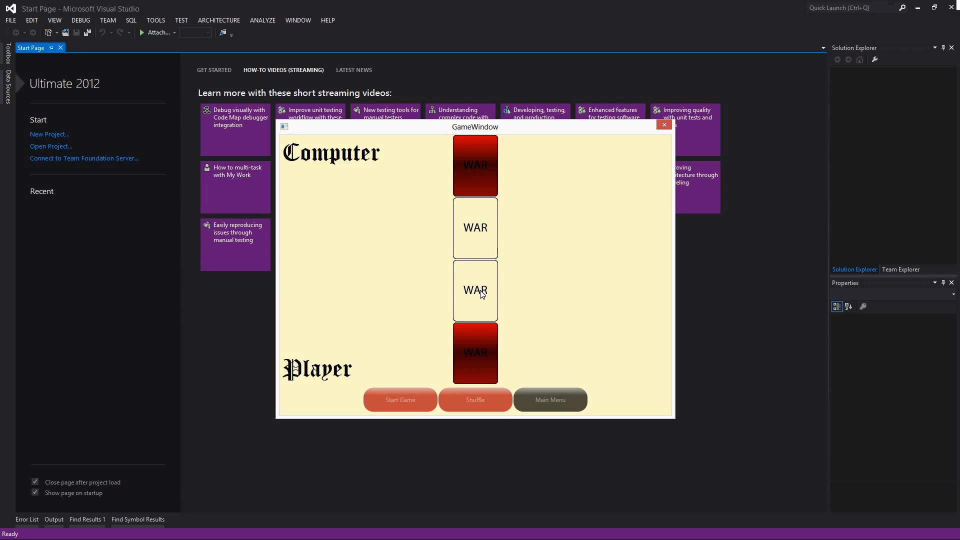
mouse_move(671, 285)
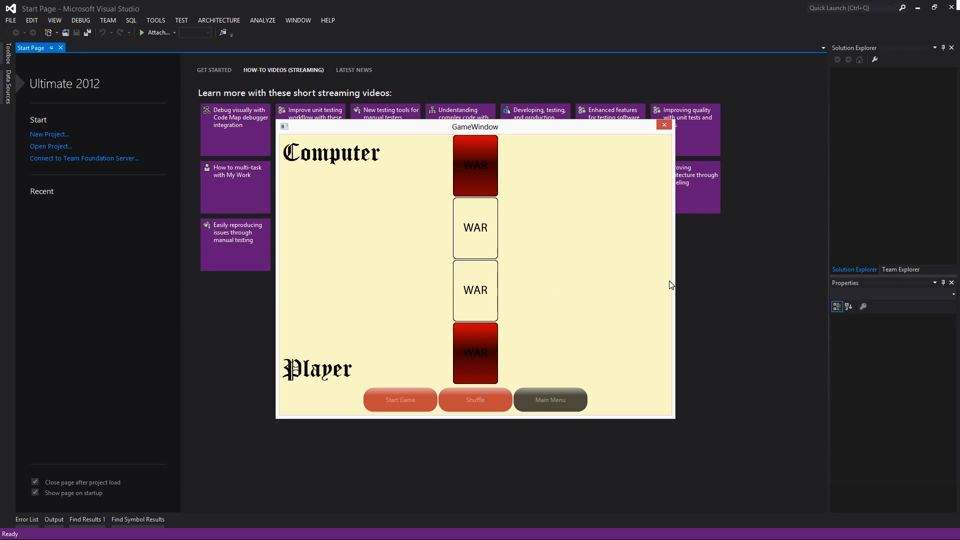
mouse_move(486, 288)
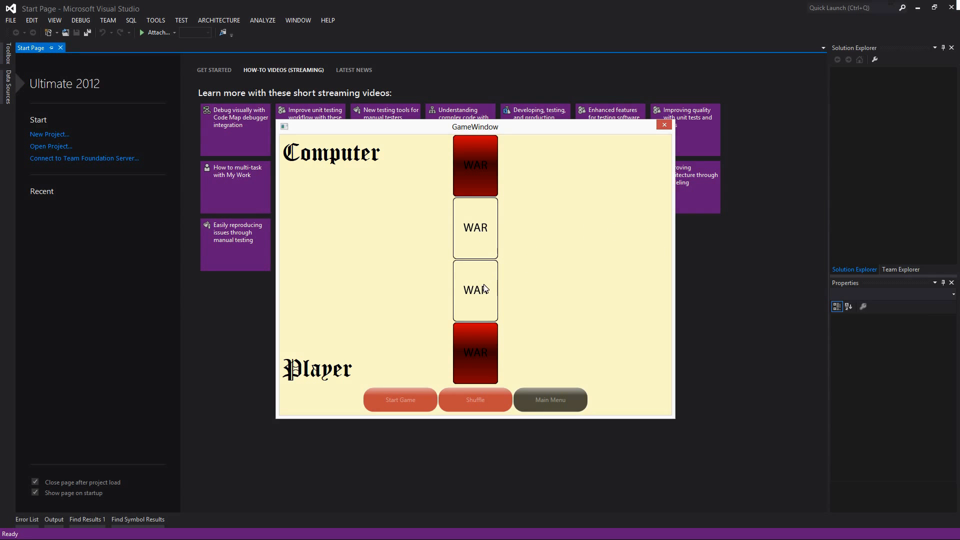
mouse_move(599, 262)
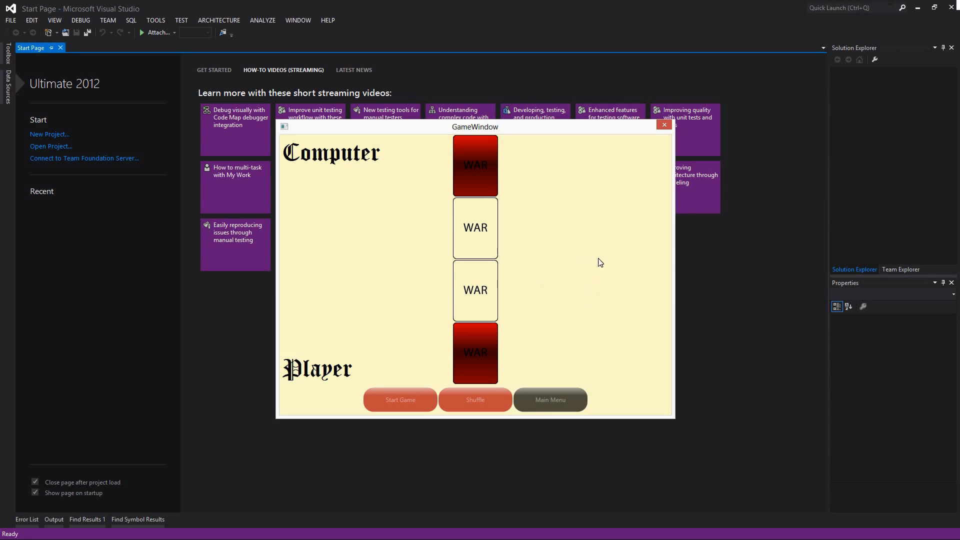
mouse_move(645, 271)
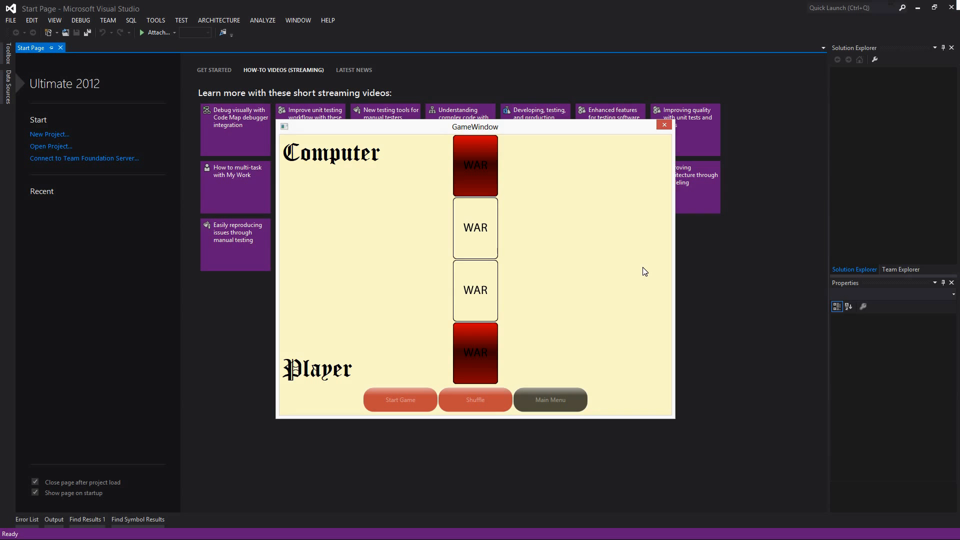
mouse_move(514, 350)
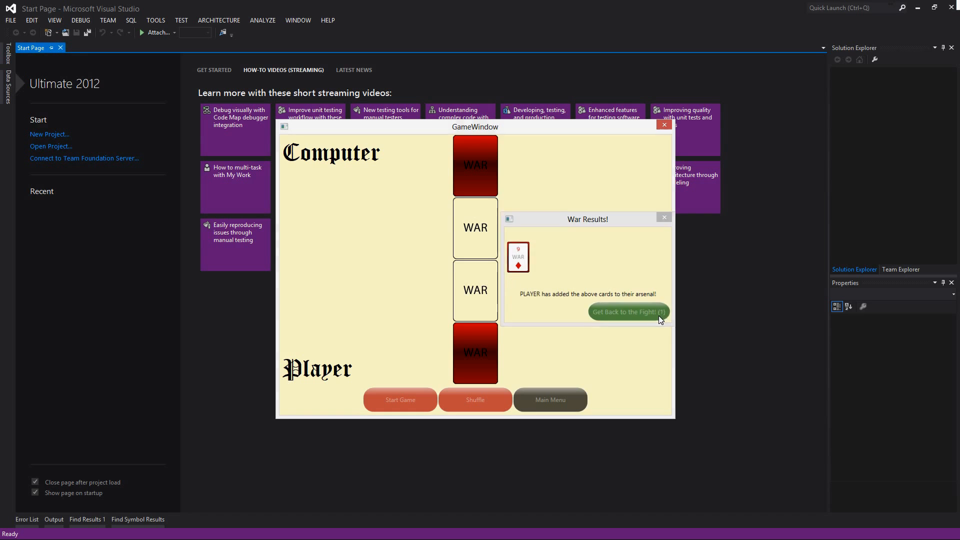
Flip the next cards from the Player deck, revealing two sixes that trigger a war.
left_click(627, 312)
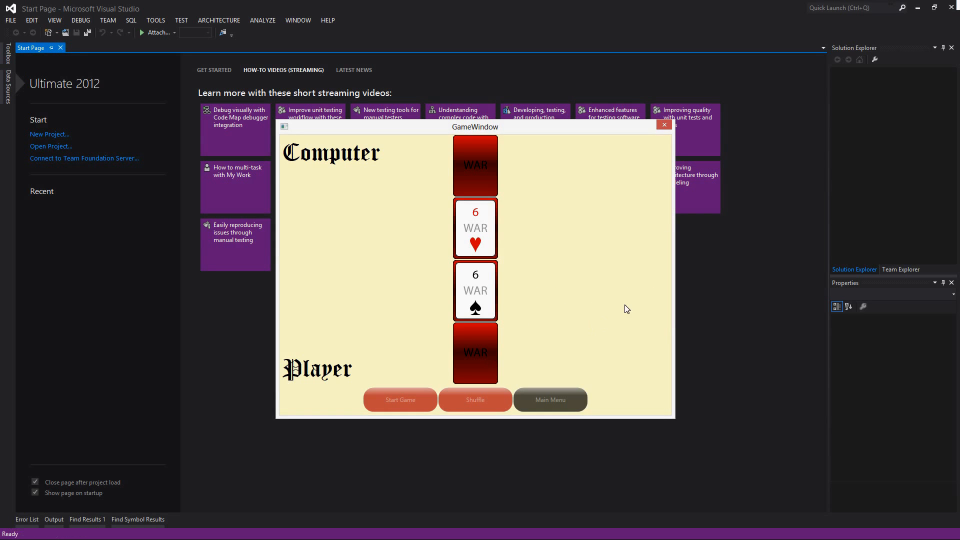
mouse_move(501, 248)
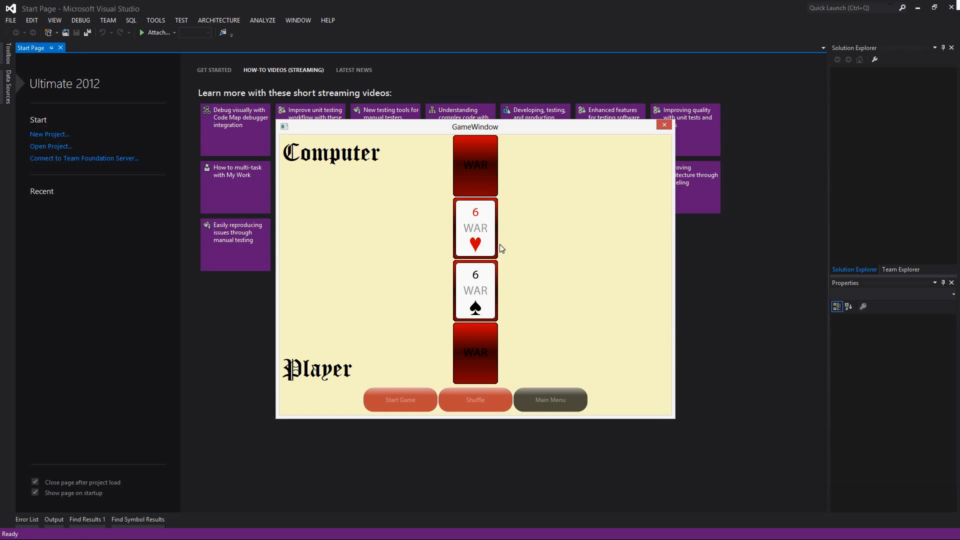
mouse_move(482, 246)
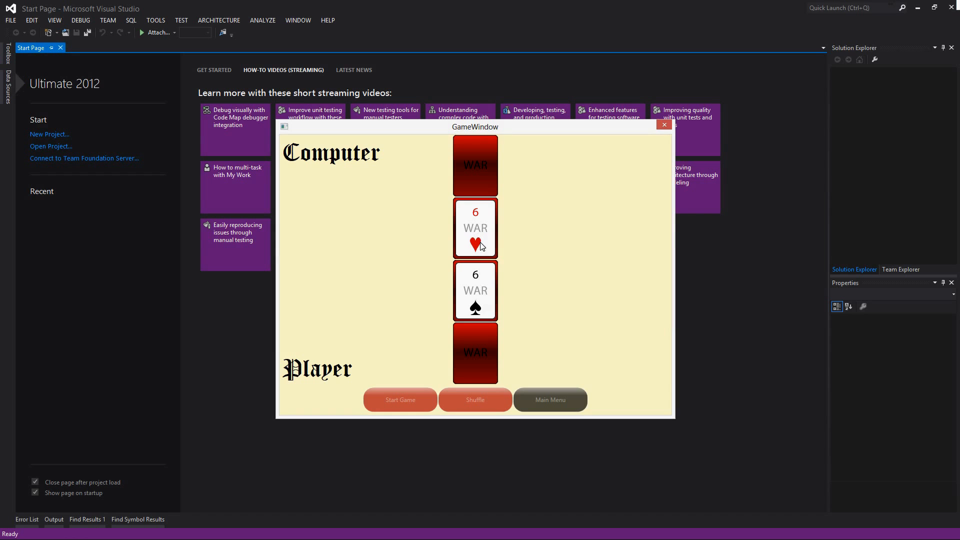
mouse_move(479, 225)
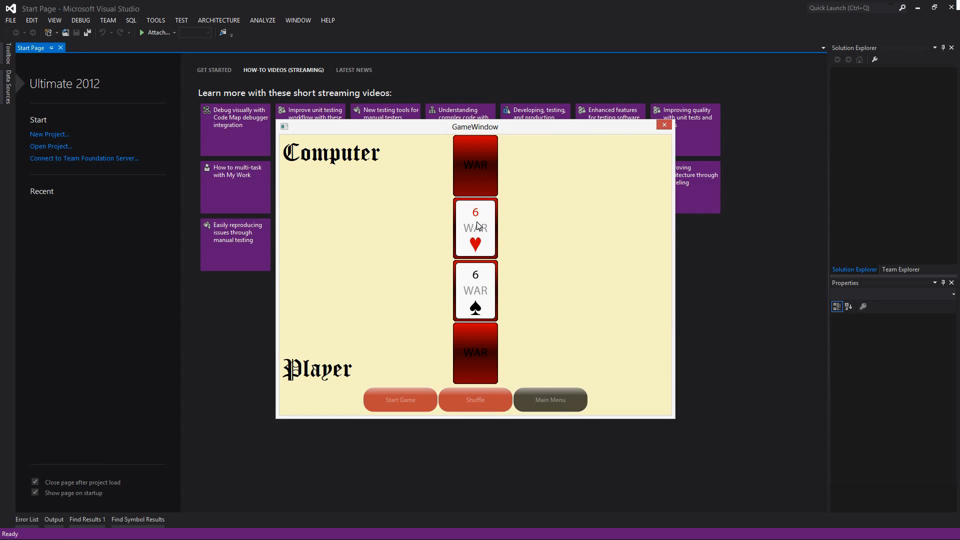
mouse_move(497, 242)
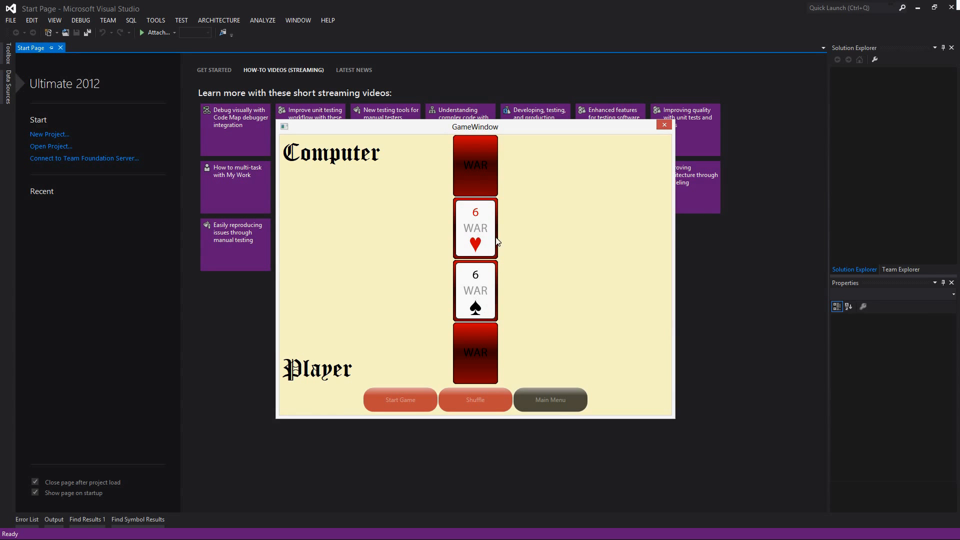
mouse_move(470, 222)
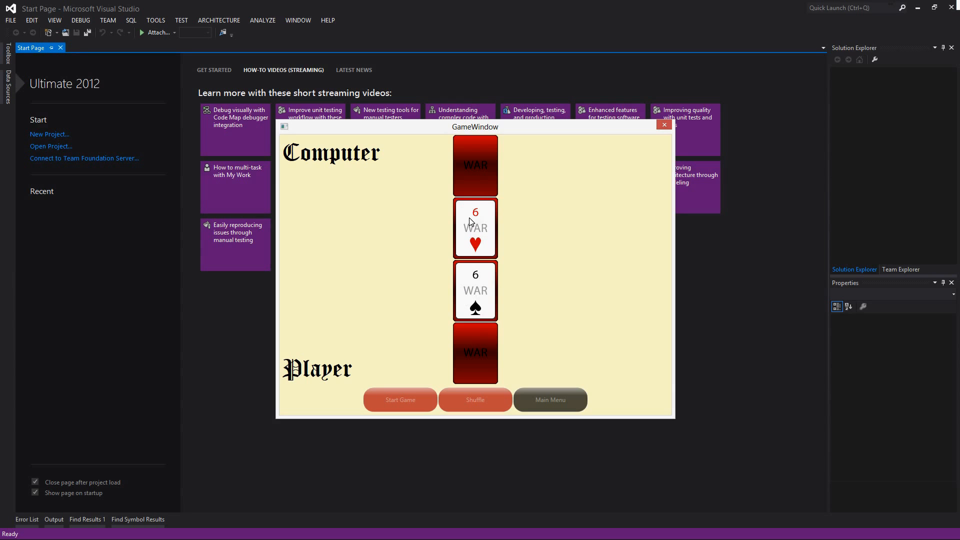
mouse_move(460, 212)
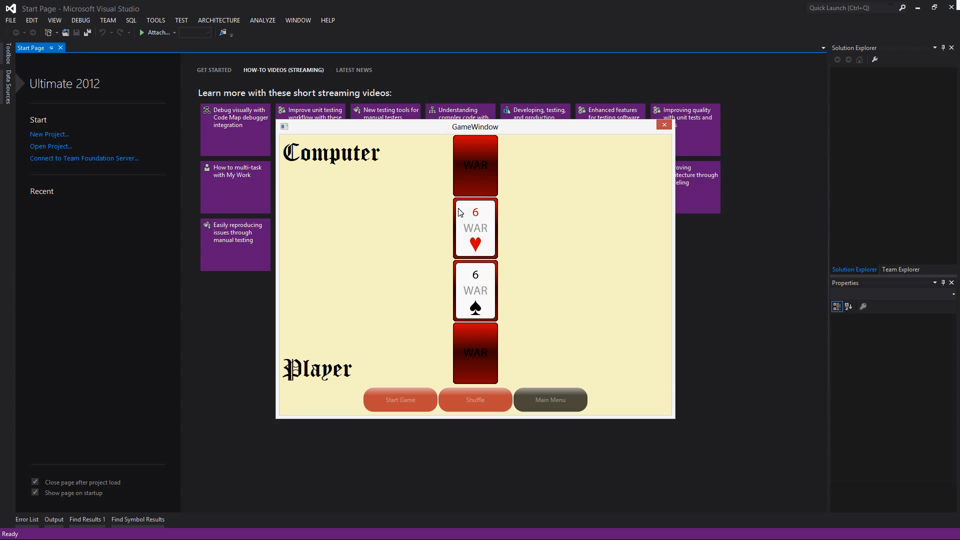
mouse_move(450, 214)
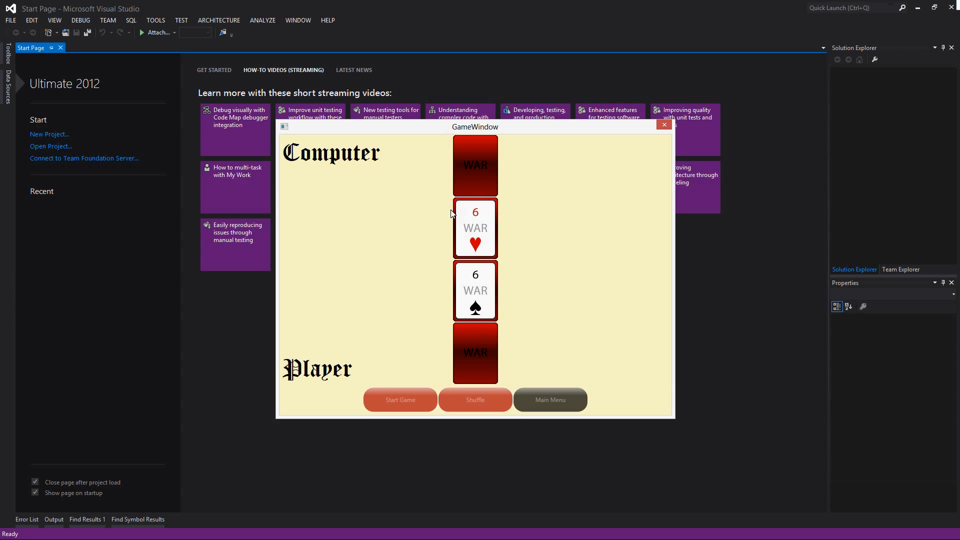
mouse_move(553, 258)
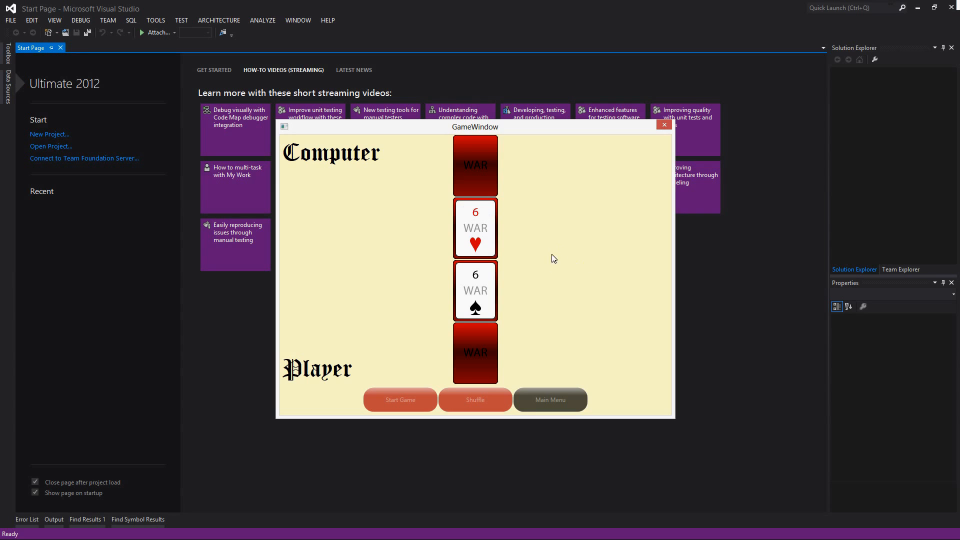
mouse_move(512, 270)
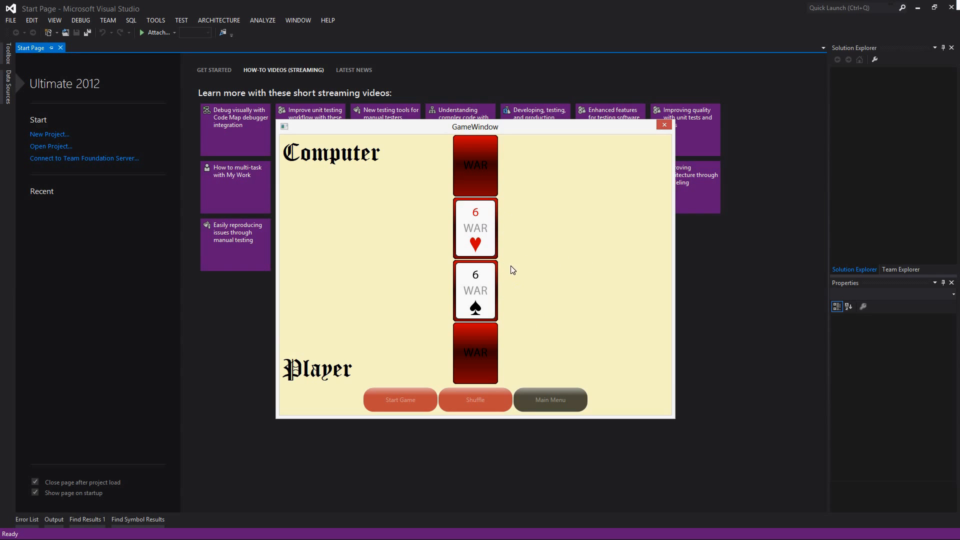
mouse_move(591, 228)
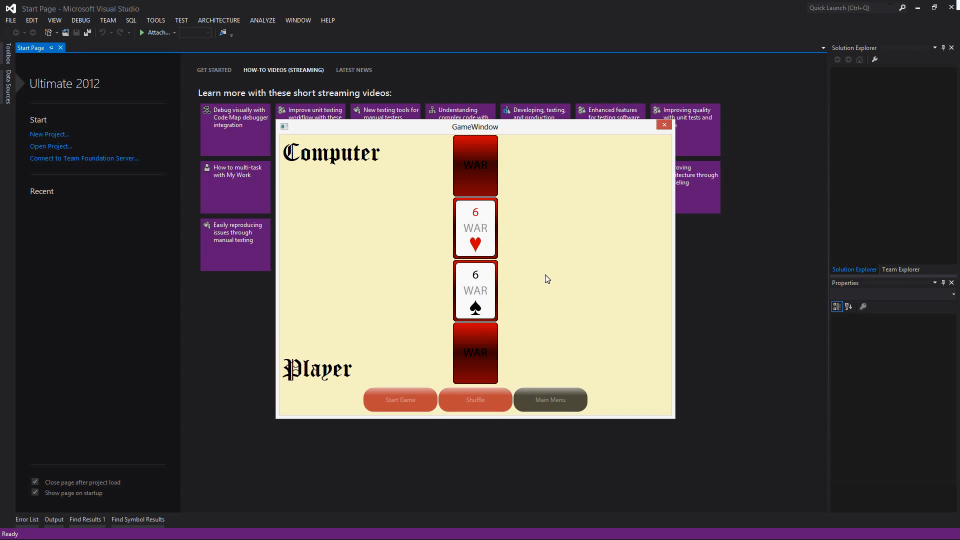
mouse_move(529, 229)
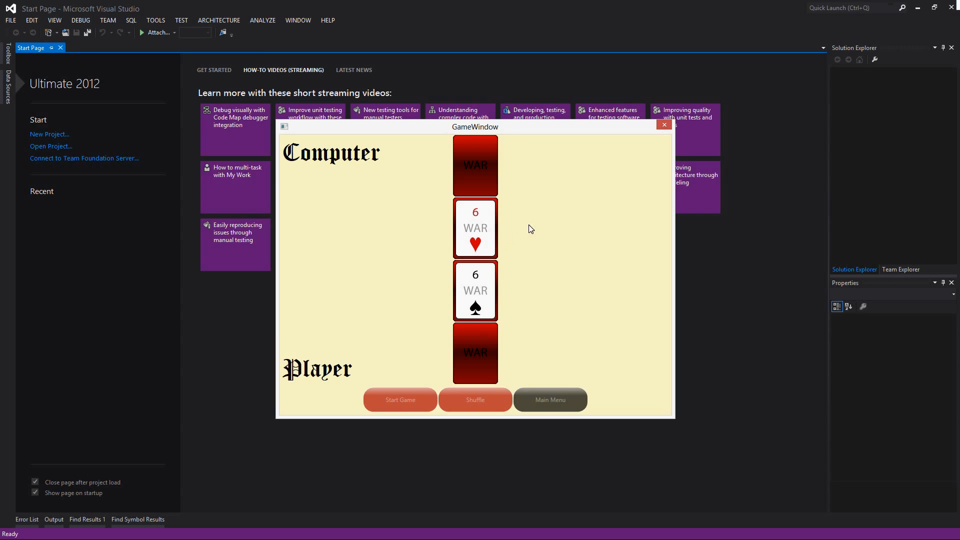
mouse_move(529, 237)
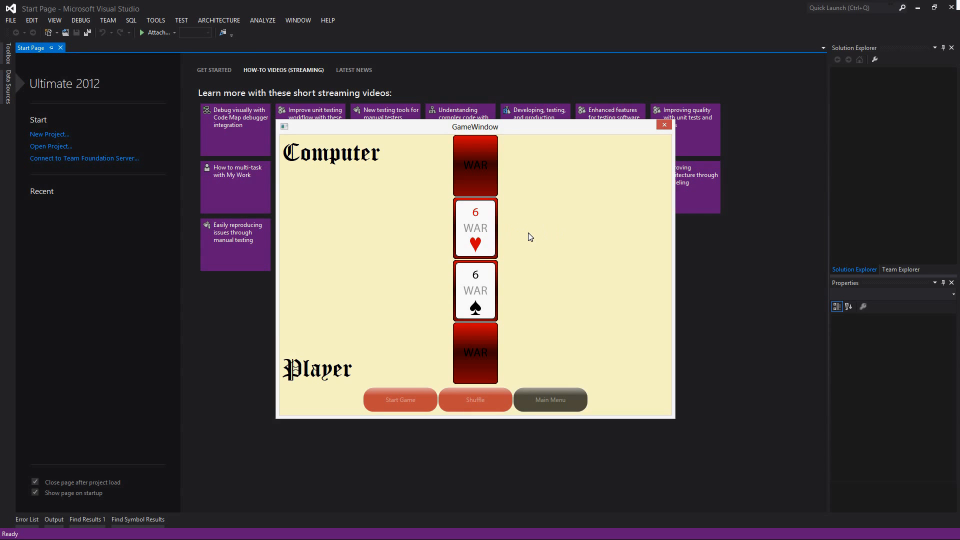
mouse_move(499, 294)
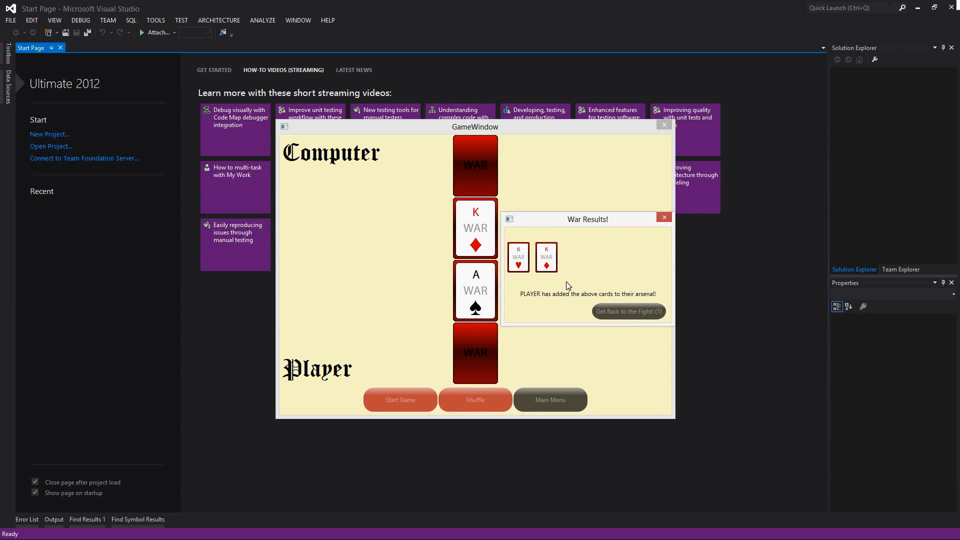
Resolve the war and deal further rounds, clearing each War Results popup.
left_click(627, 311)
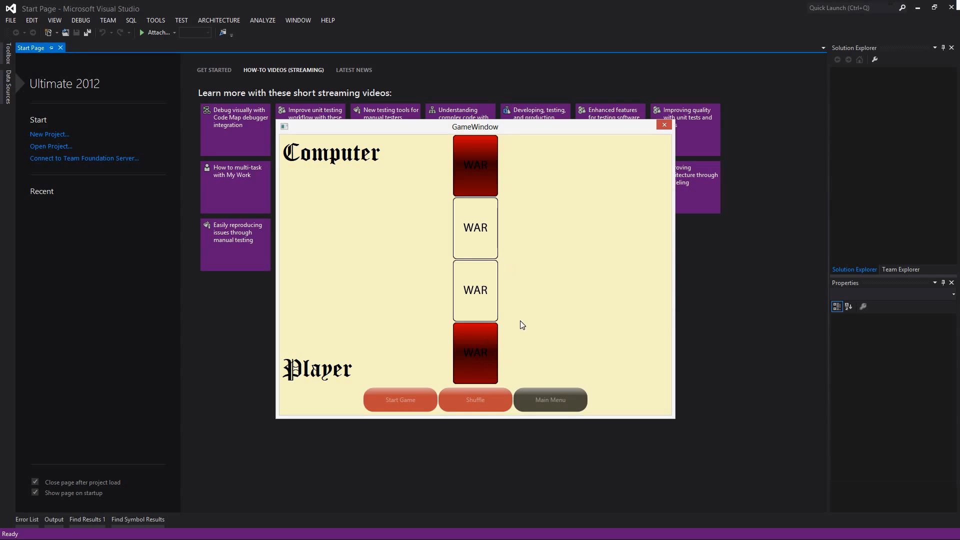
mouse_move(467, 358)
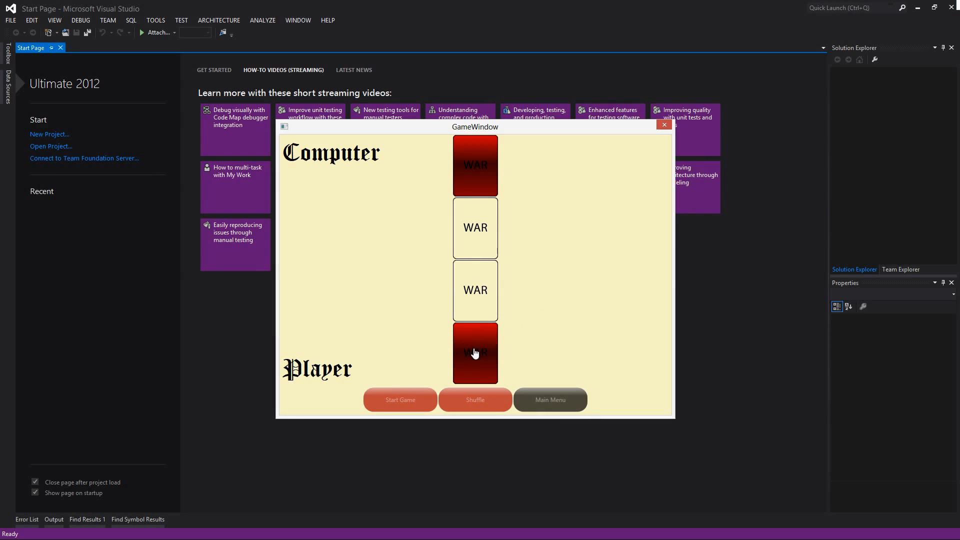
left_click(475, 353)
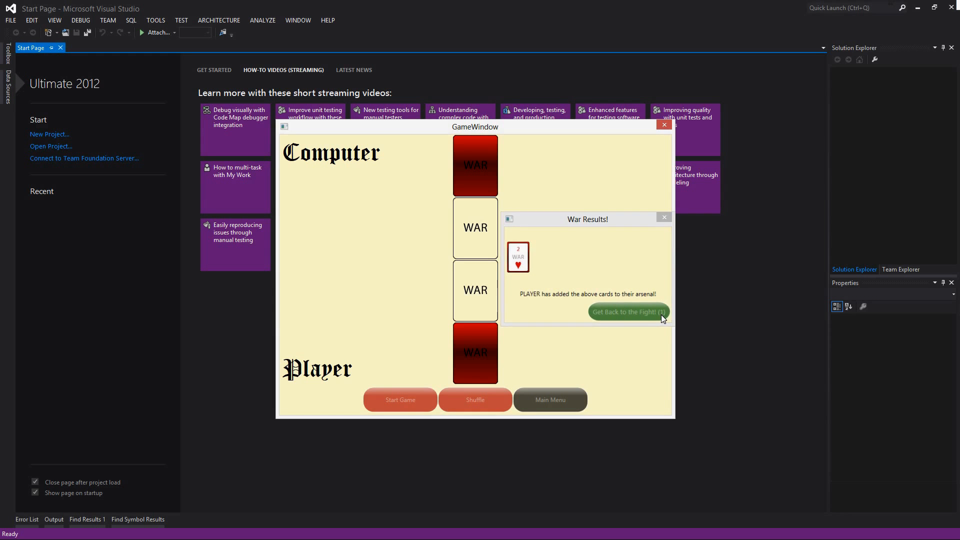
left_click(627, 312)
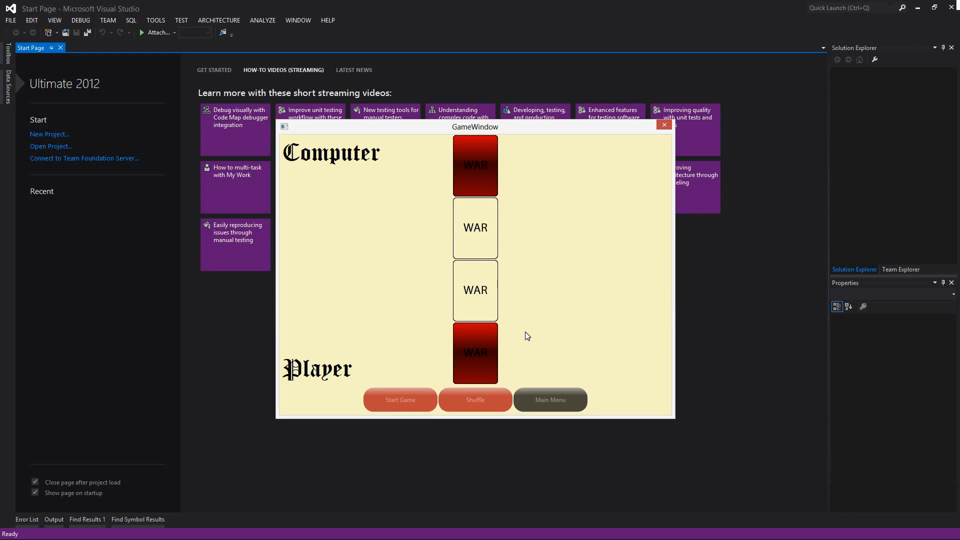
left_click(474, 227)
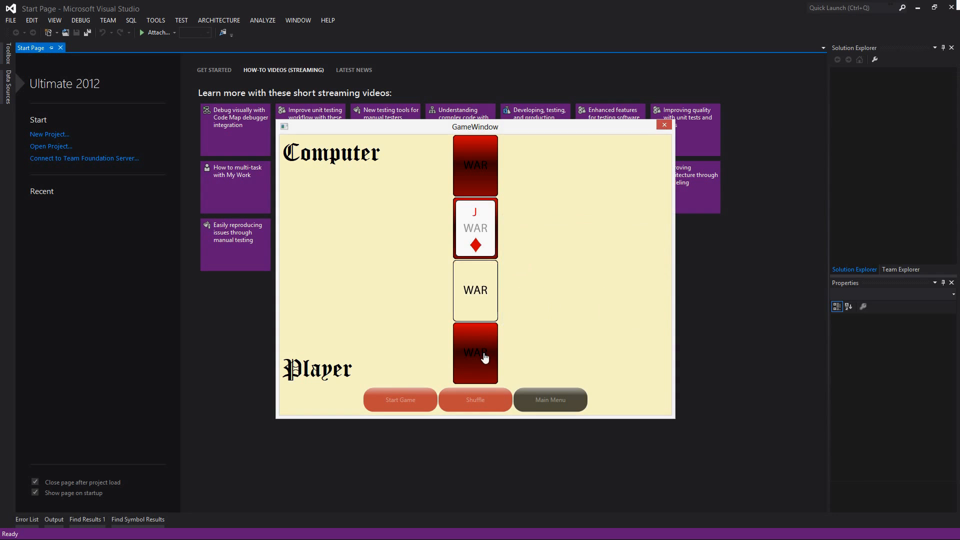
left_click(475, 353)
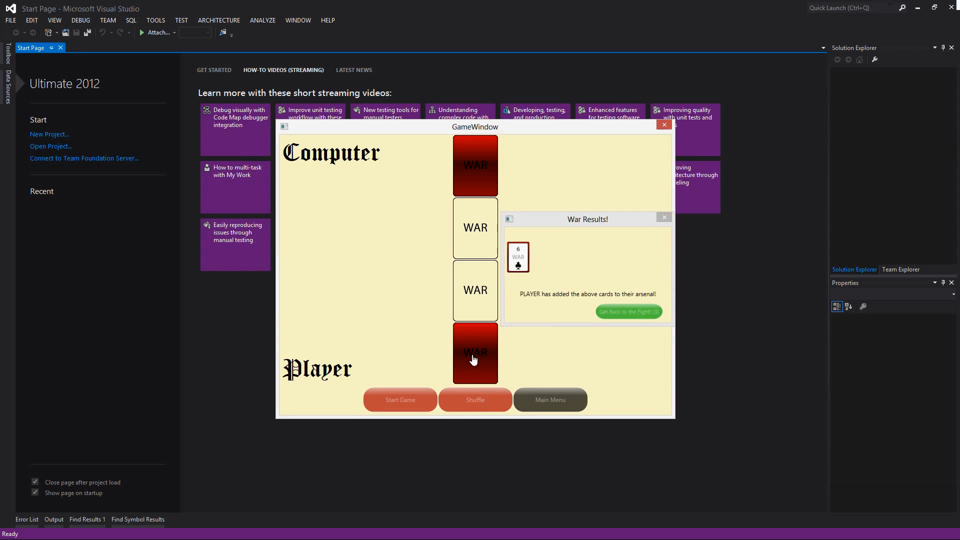
Continue dealing rounds and dismissing results until J of hearts faces 5 of hearts.
left_click(626, 311)
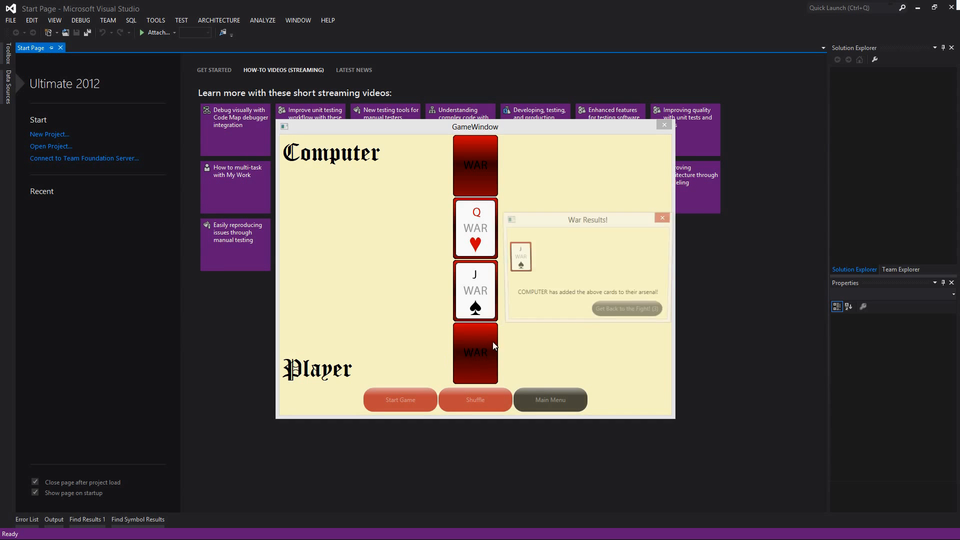
left_click(626, 308)
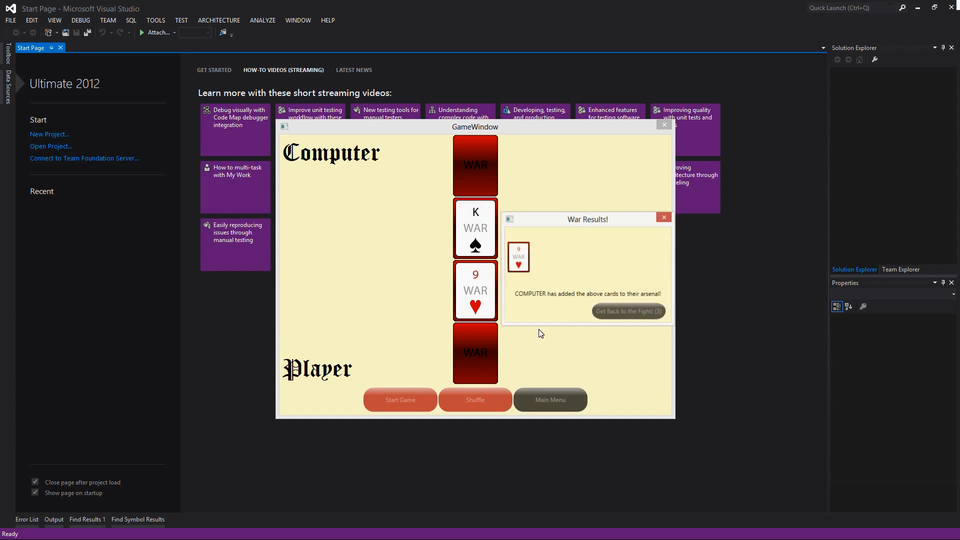
left_click(627, 311)
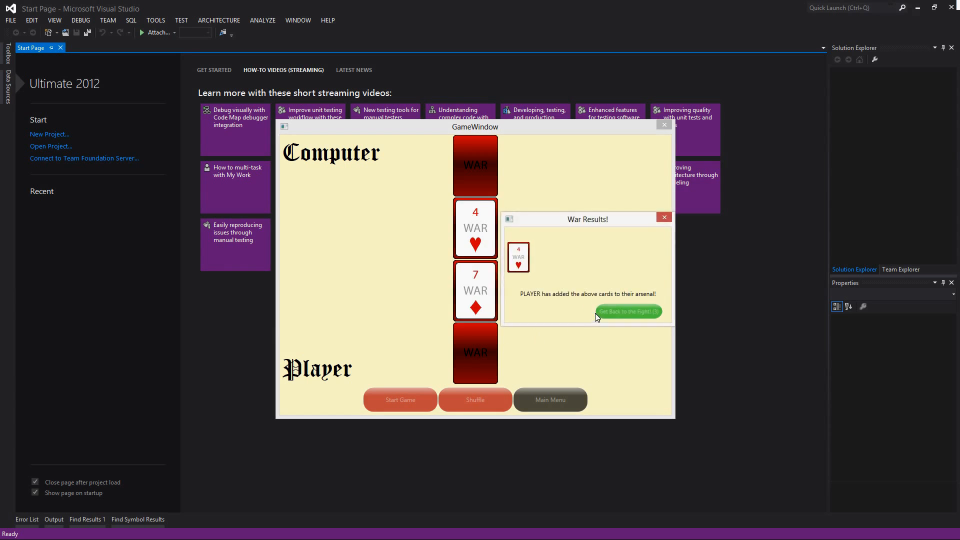
left_click(627, 311)
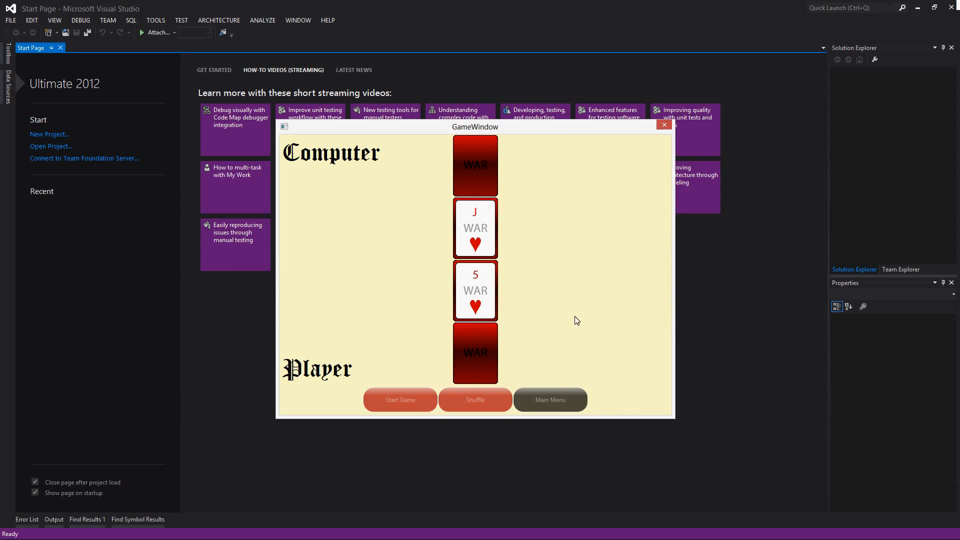
mouse_move(489, 361)
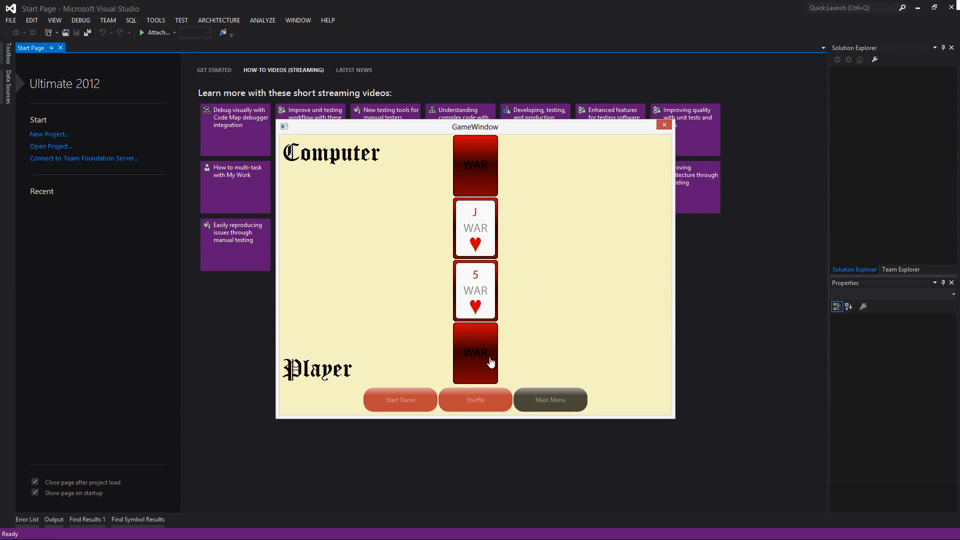
mouse_move(558, 339)
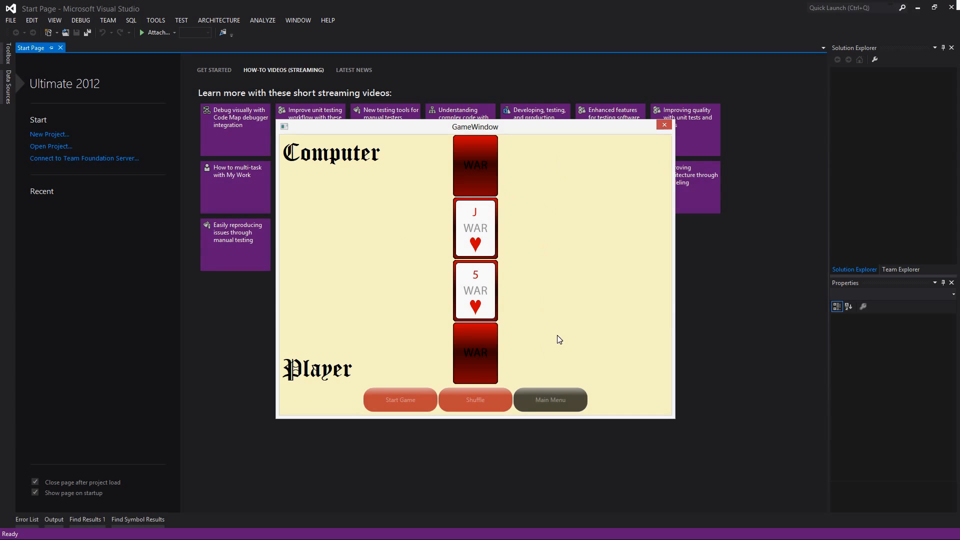
mouse_move(528, 335)
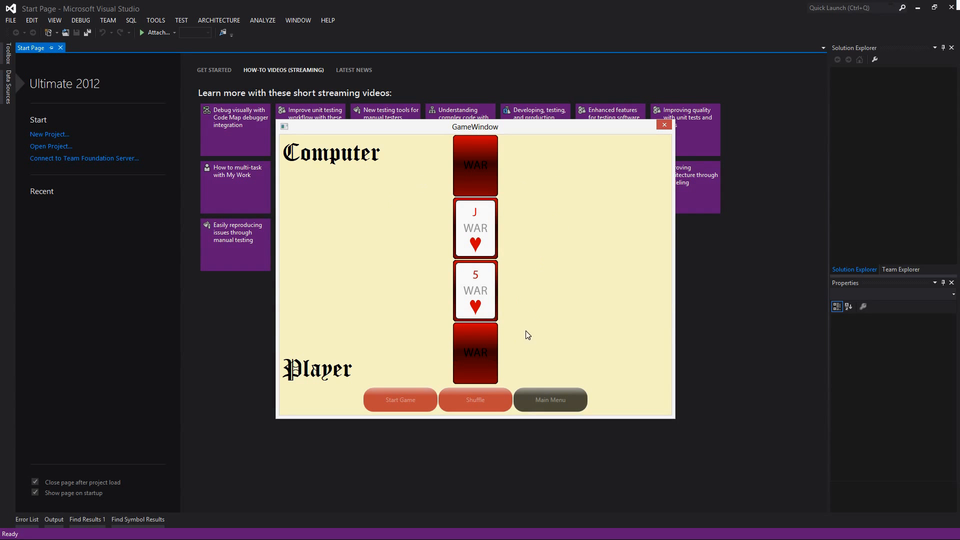
mouse_move(490, 299)
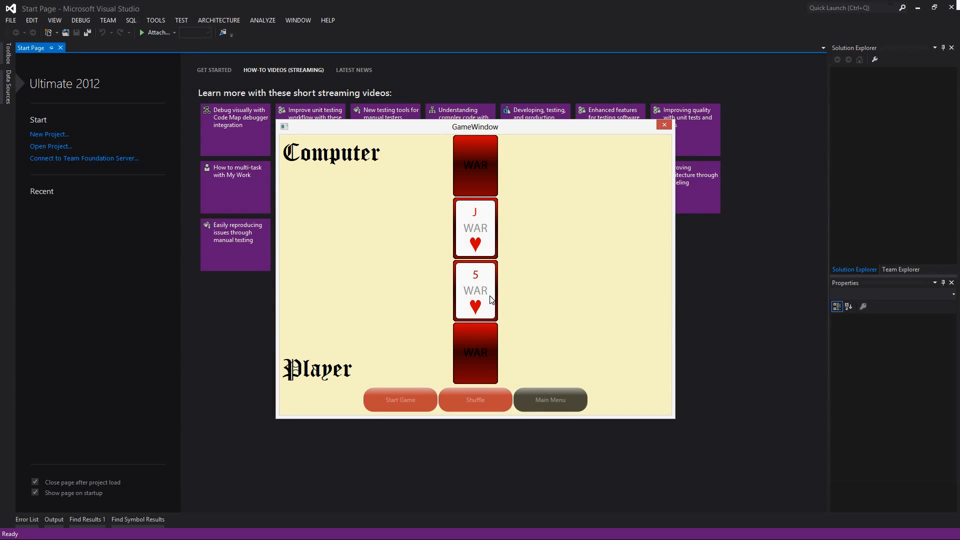
mouse_move(486, 213)
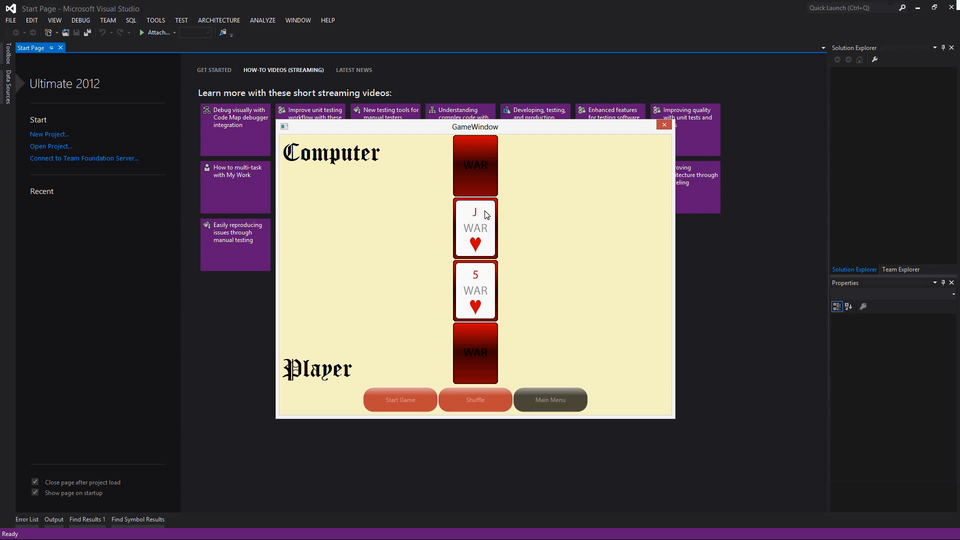
mouse_move(478, 247)
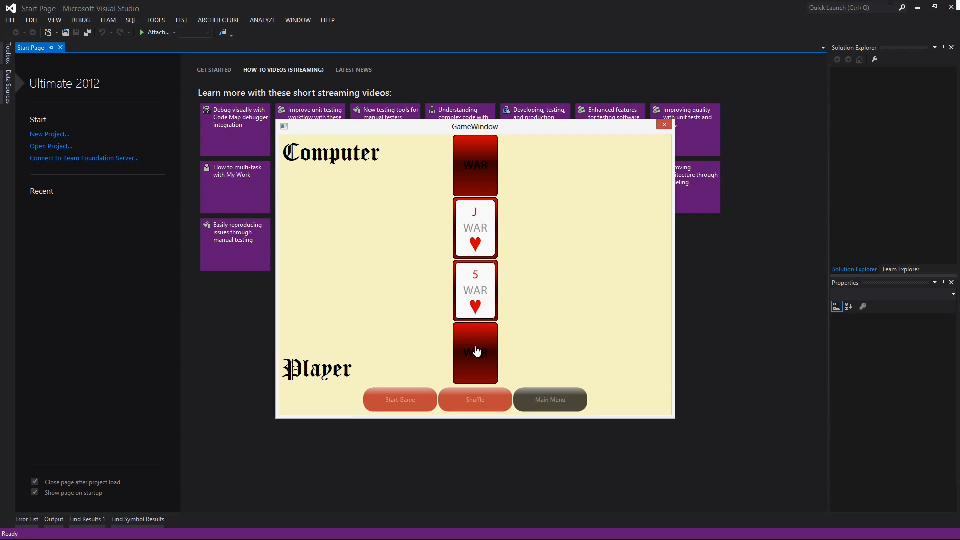
Play the last cards and clear each result until both decks are empty.
left_click(474, 352)
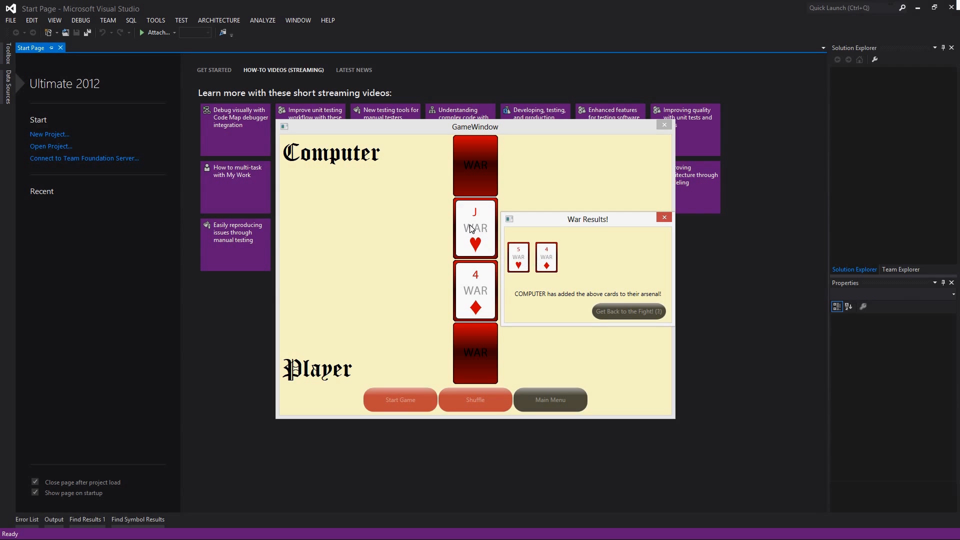
left_click(628, 311)
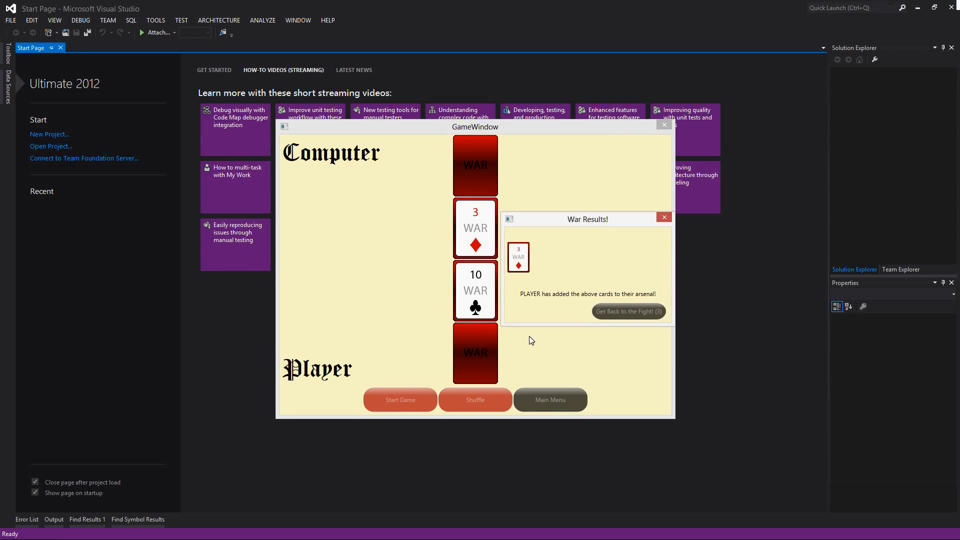
left_click(628, 310)
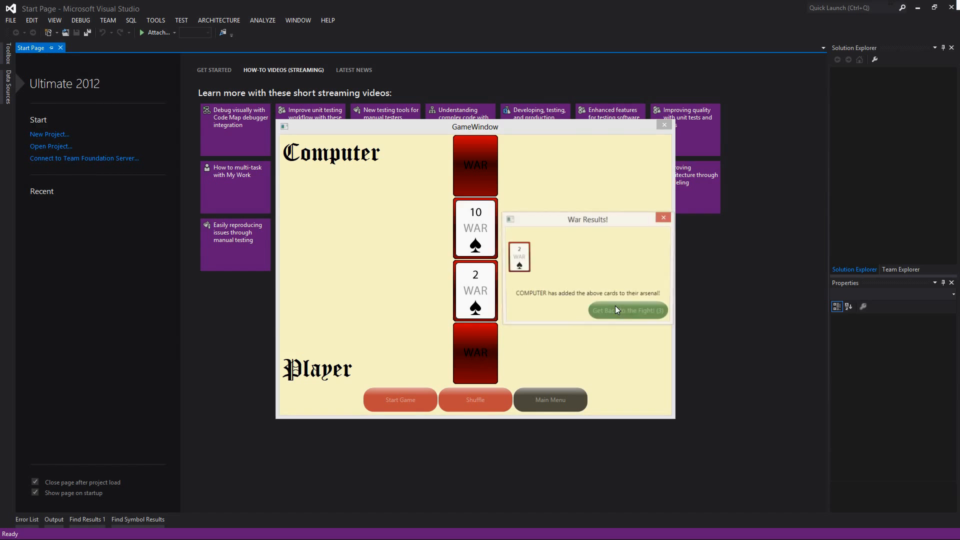
left_click(625, 310)
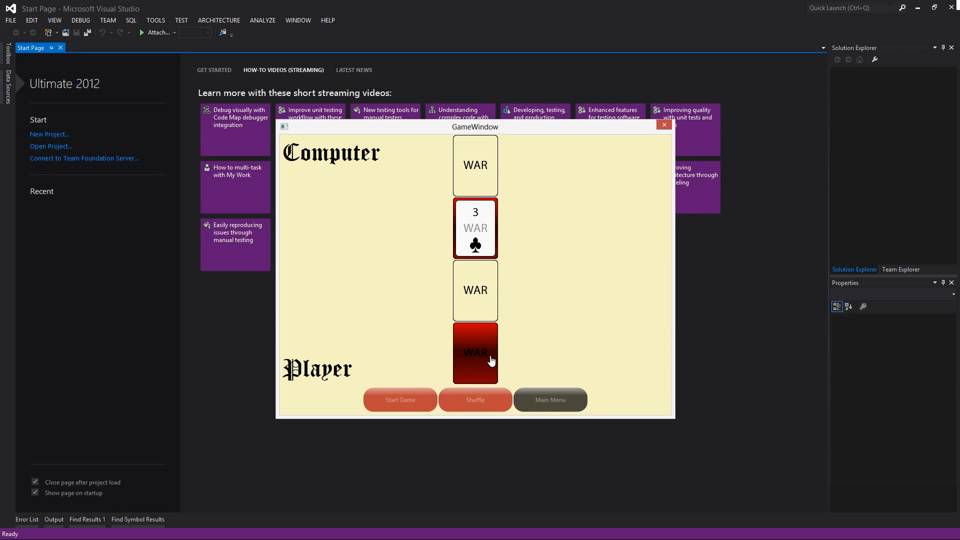
mouse_move(467, 340)
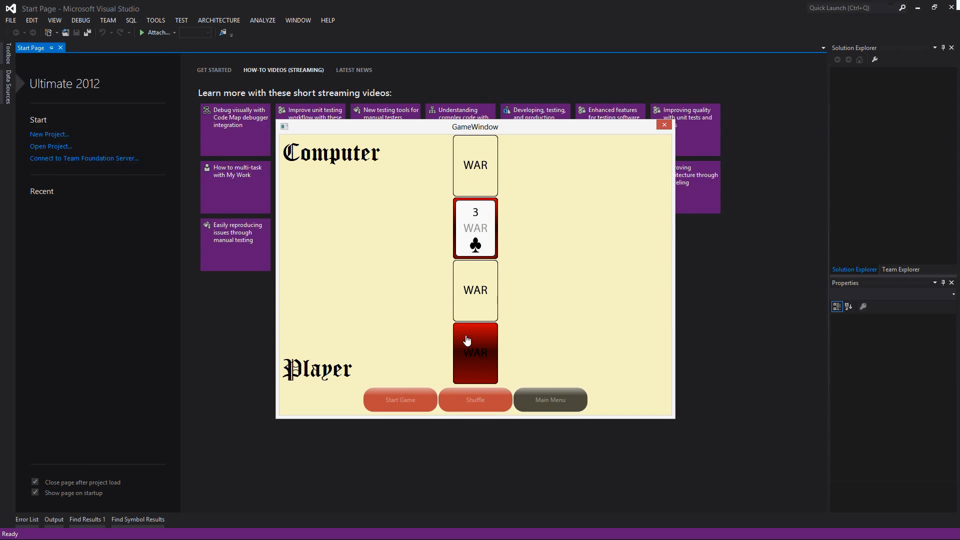
mouse_move(475, 197)
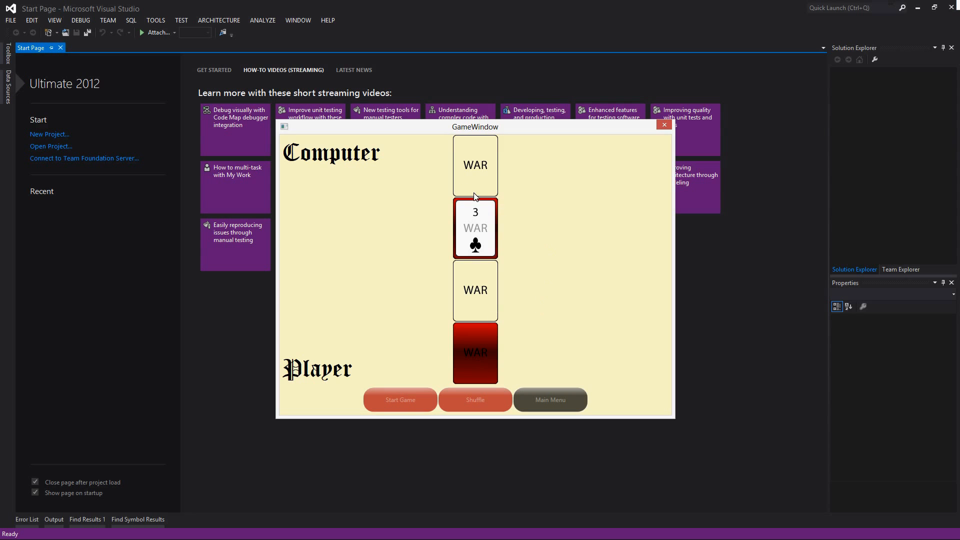
mouse_move(484, 369)
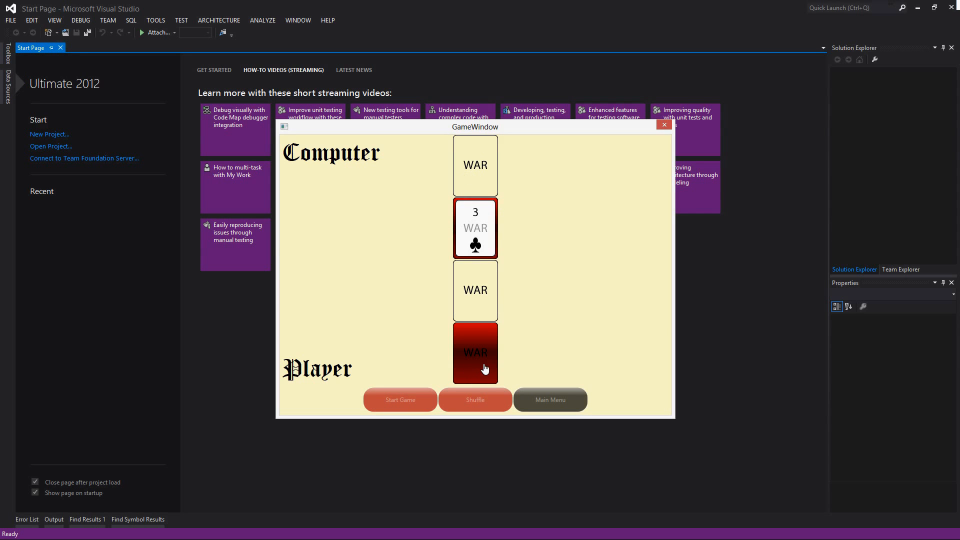
left_click(474, 353)
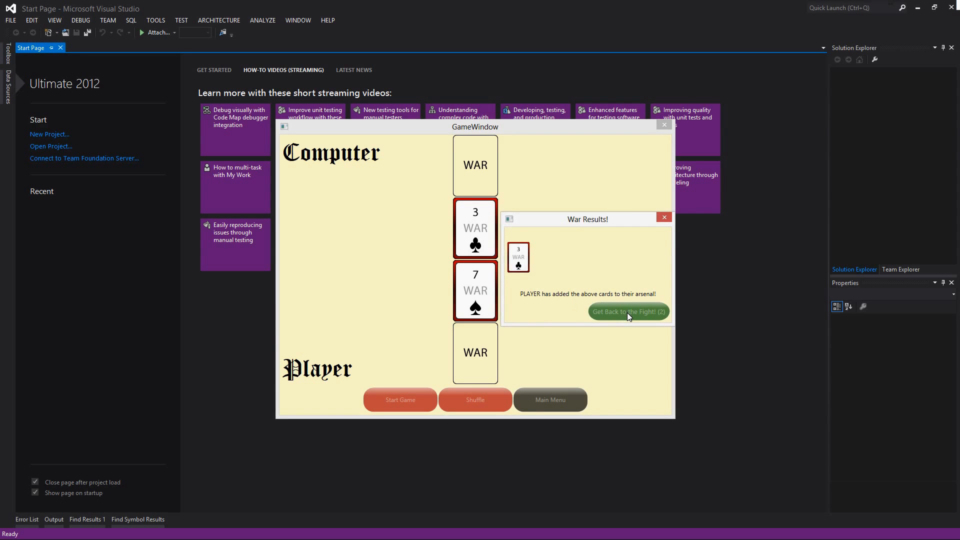
left_click(627, 310)
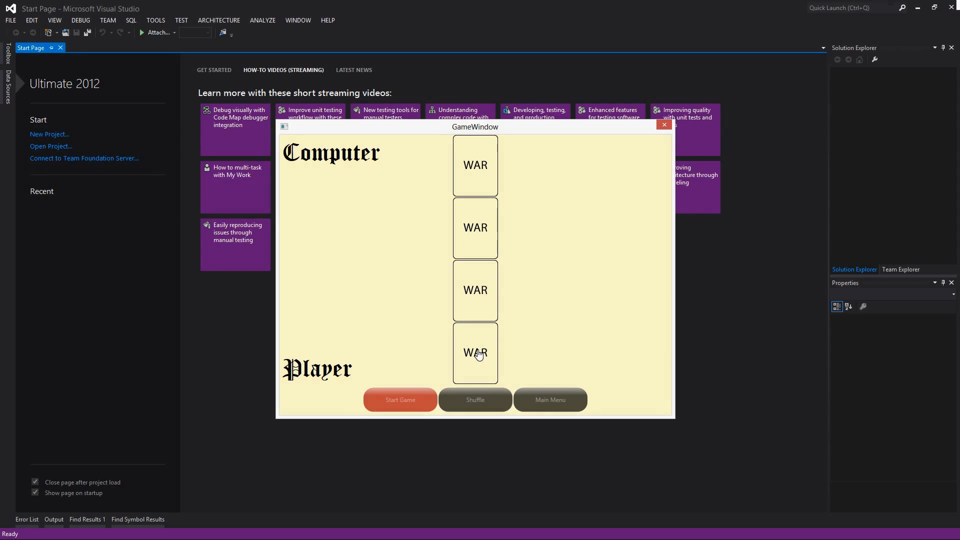
mouse_move(475, 271)
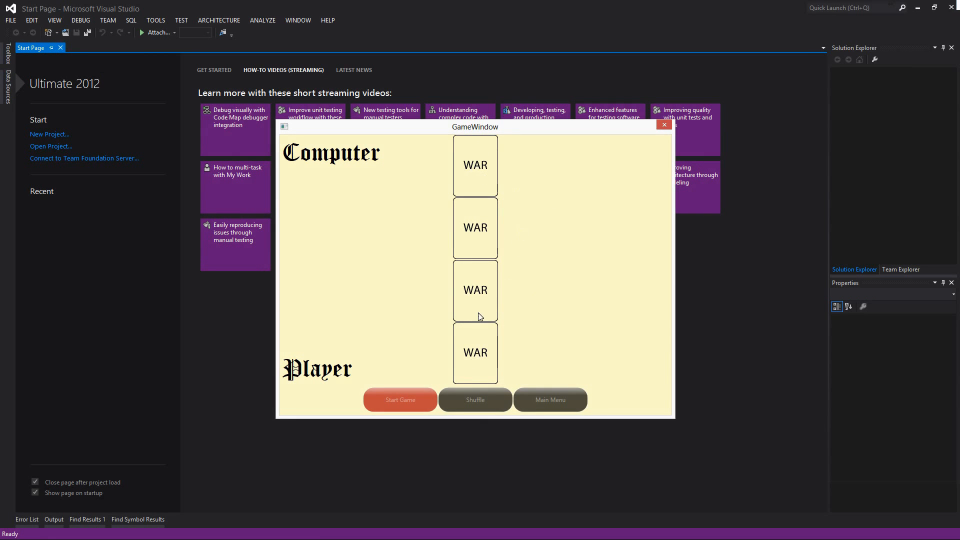
Reshuffle the Player's empty deck so its top slot shows a card back again.
left_click(475, 400)
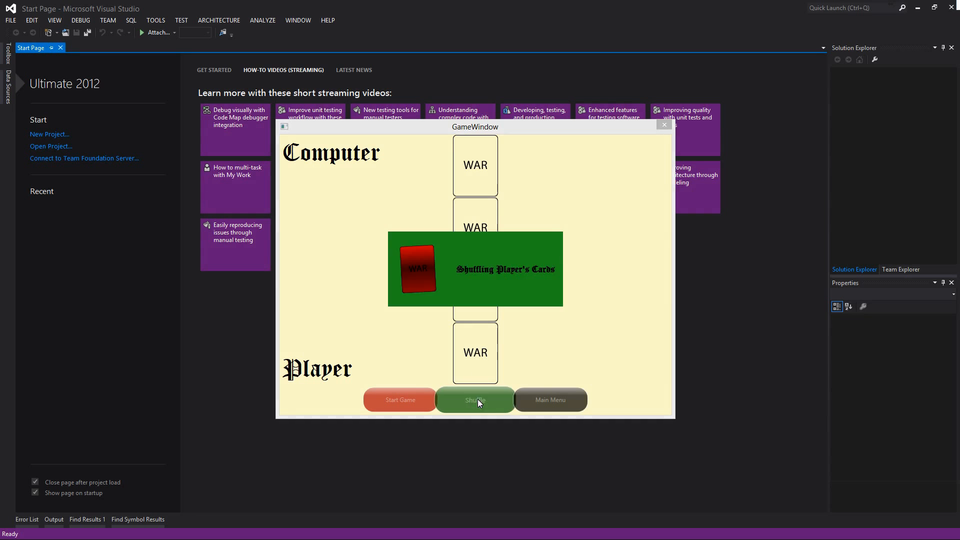
left_click(475, 399)
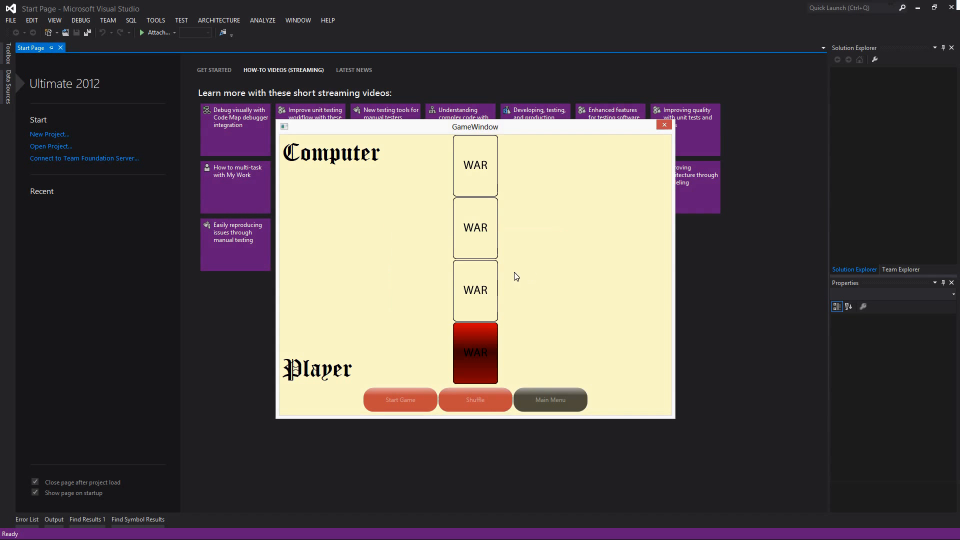
mouse_move(425, 294)
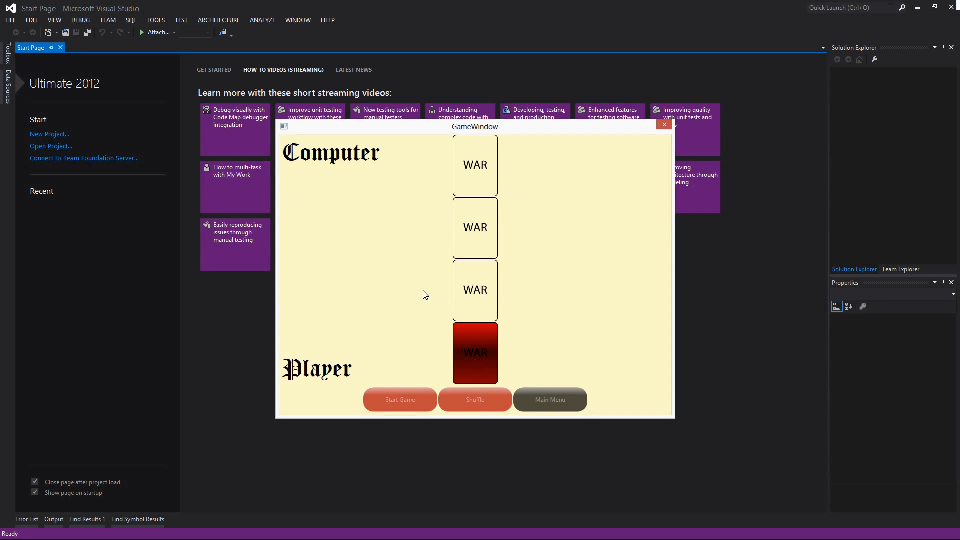
mouse_move(479, 351)
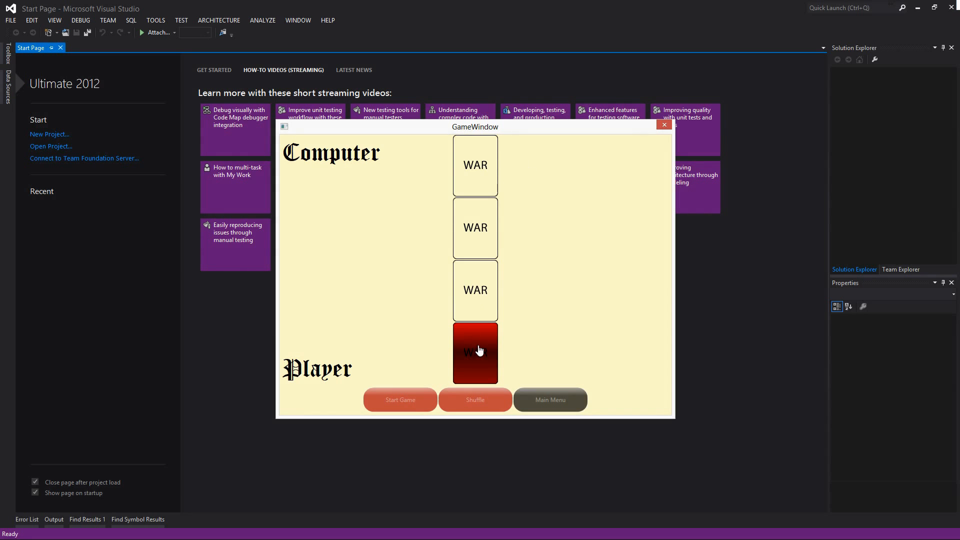
Play a round where the Computer's Ace of hearts beats the Player's 7 of diamonds, then resume.
left_click(474, 400)
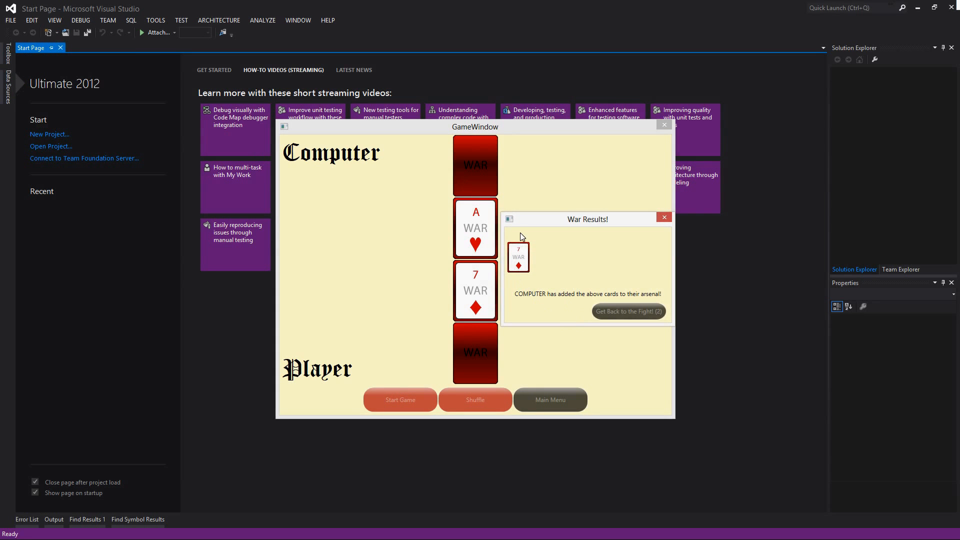
left_click(628, 310)
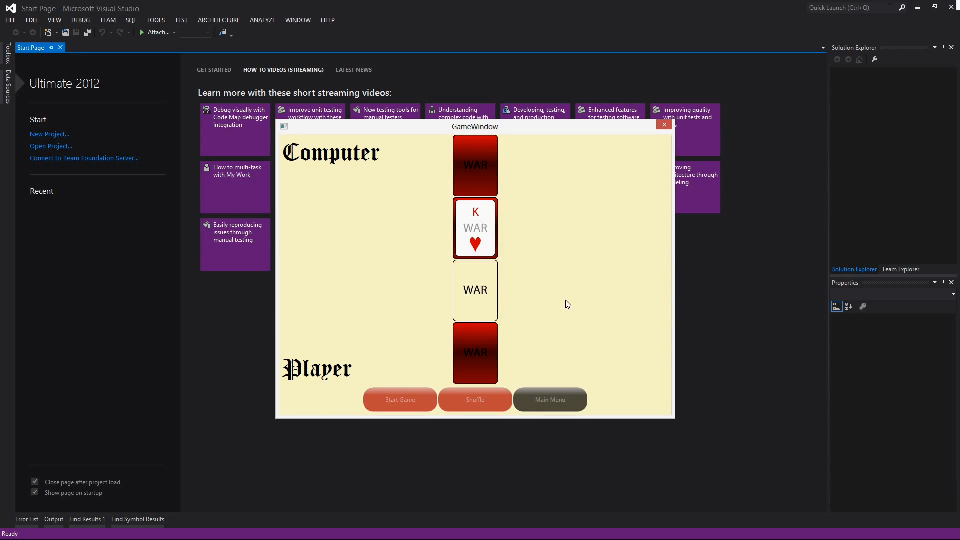
mouse_move(541, 349)
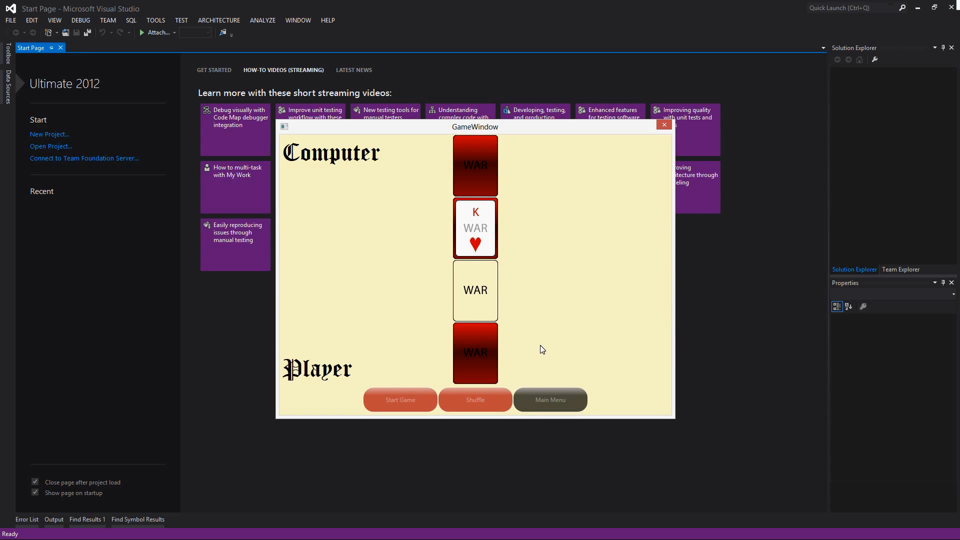